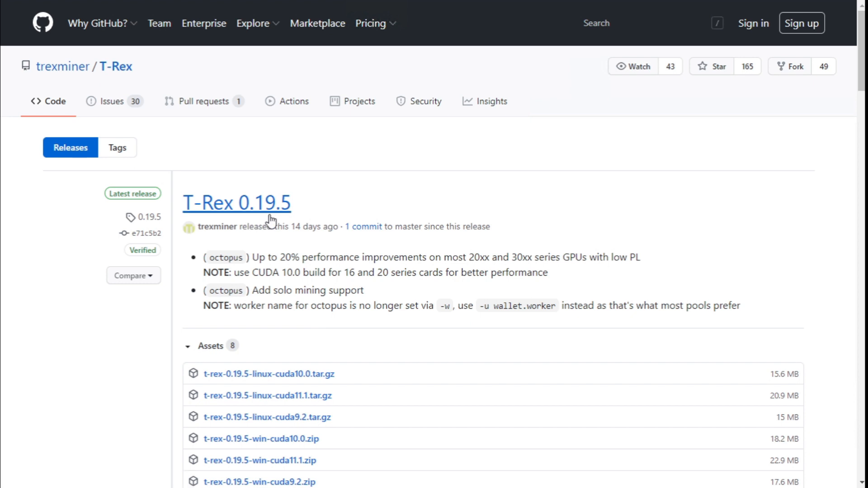
{"action": "mouse_move", "coordinate": [328, 417]}
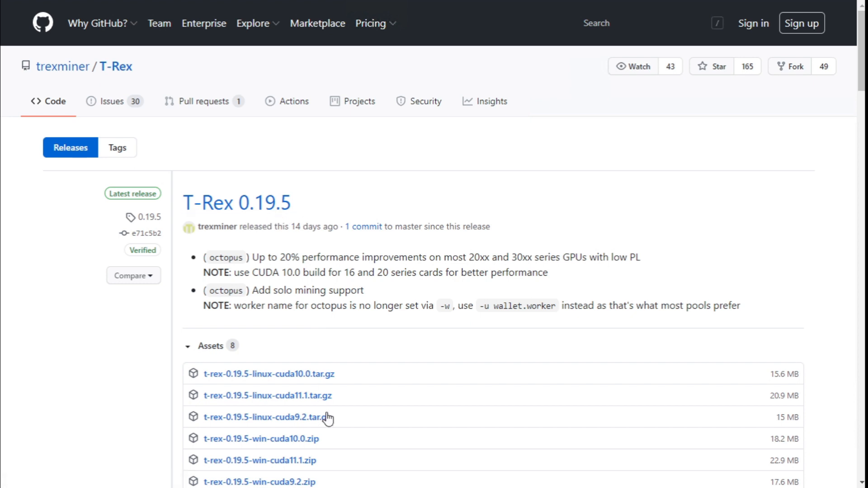
Step: Scroll the T-Rex 0.19.5 and NBMiner v36.0 GitHub release pages down to their Assets lists
{"action": "scroll", "scroll_direction": "down", "scroll_amount": 3}
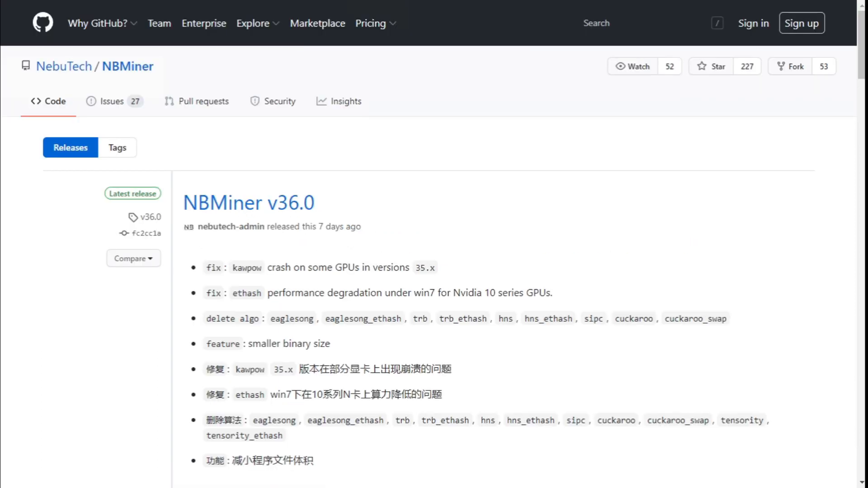
{"action": "mouse_move", "coordinate": [245, 221]}
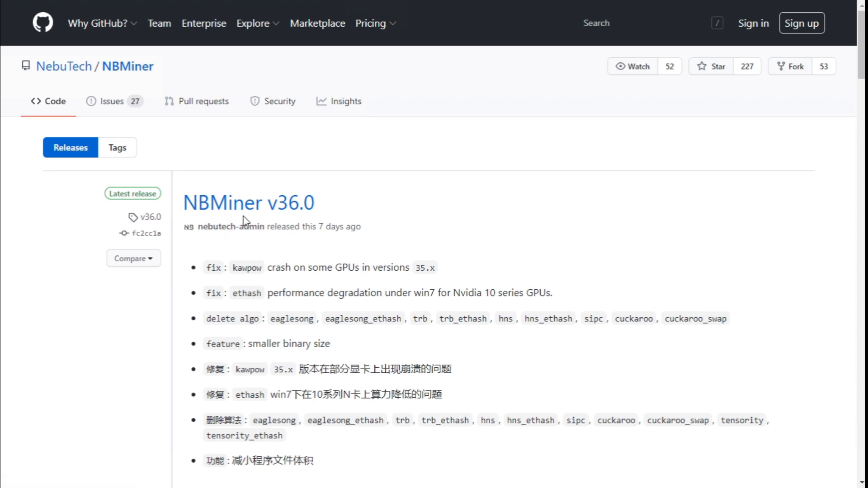
{"action": "scroll", "scroll_direction": "down", "scroll_amount": 3}
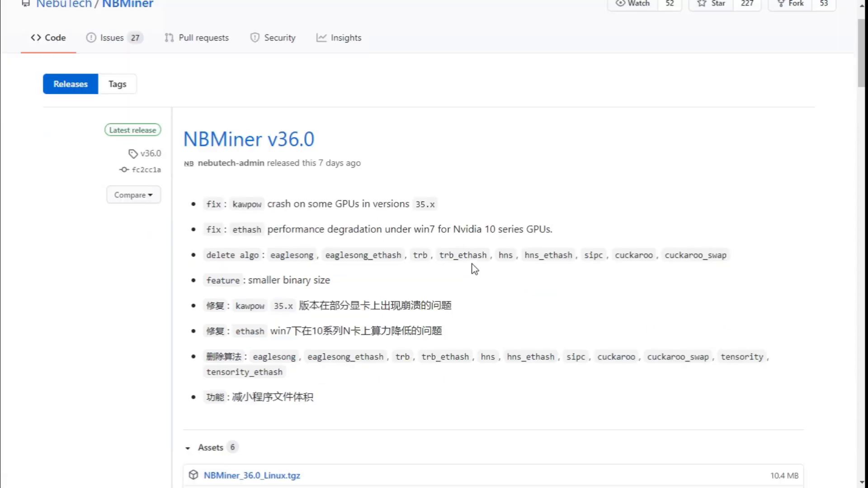
{"action": "scroll", "scroll_direction": "down", "scroll_amount": 3}
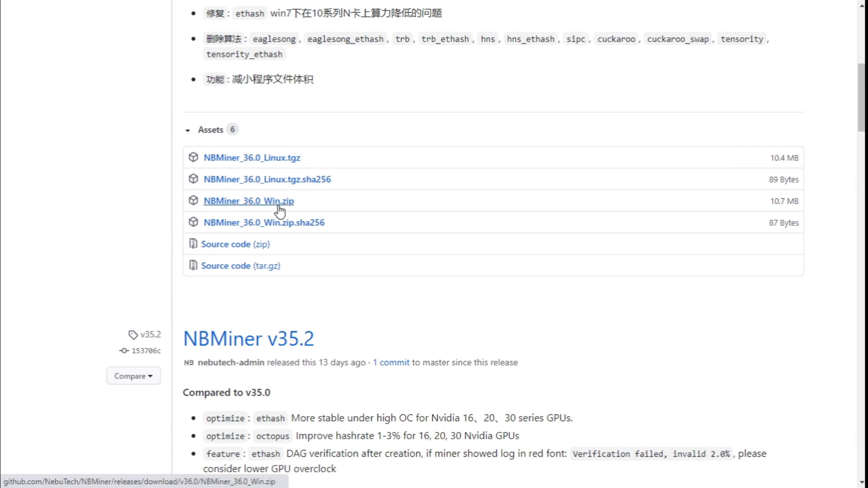
{"action": "mouse_move", "coordinate": [441, 224]}
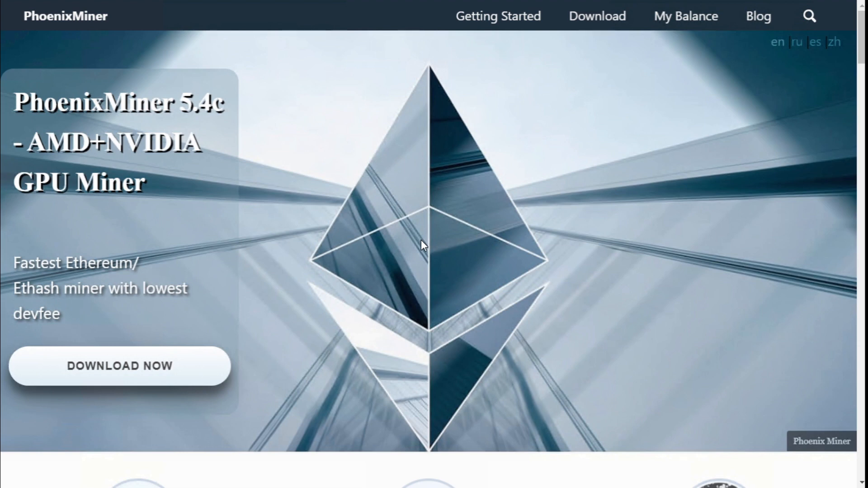
{"action": "mouse_move", "coordinate": [509, 312]}
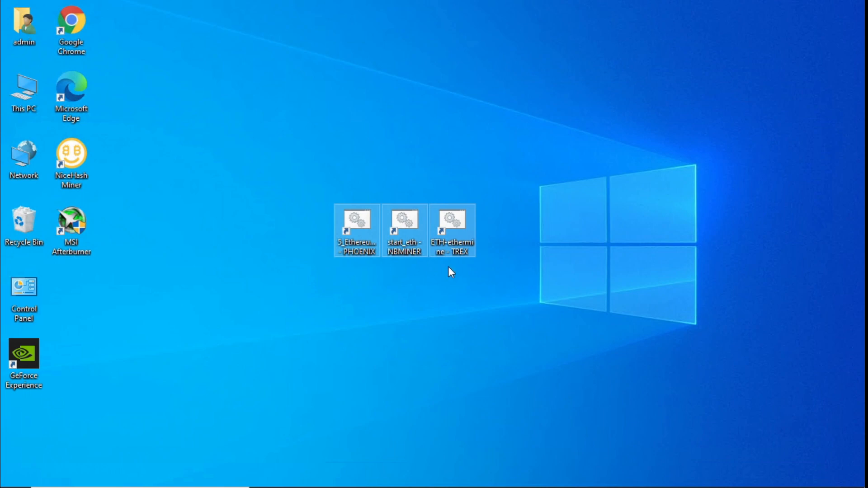
{"action": "mouse_move", "coordinate": [458, 275]}
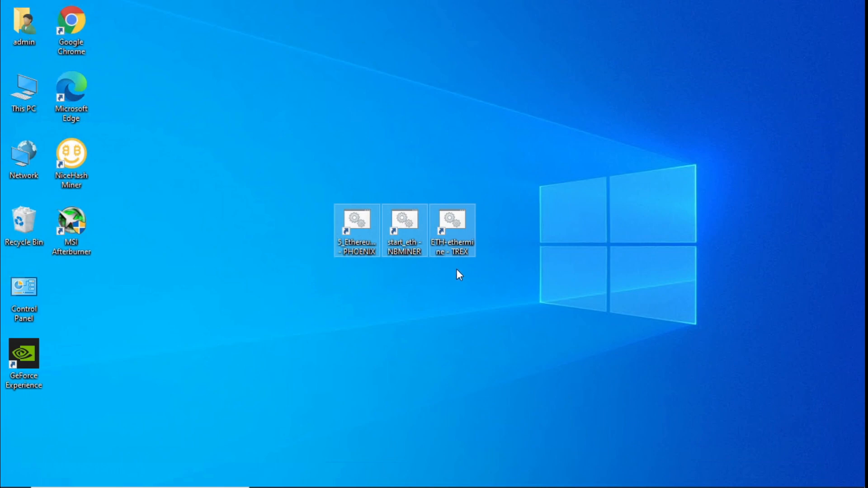
{"action": "mouse_move", "coordinate": [346, 275]}
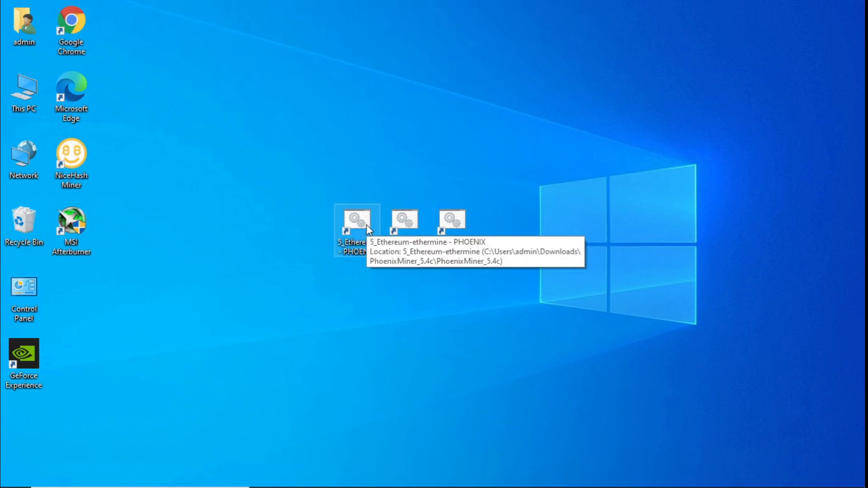
Step: Launch the '5_Ethereum-ethermine - PHOENIX' desktop shortcut
{"action": "double_click", "coordinate": [356, 220]}
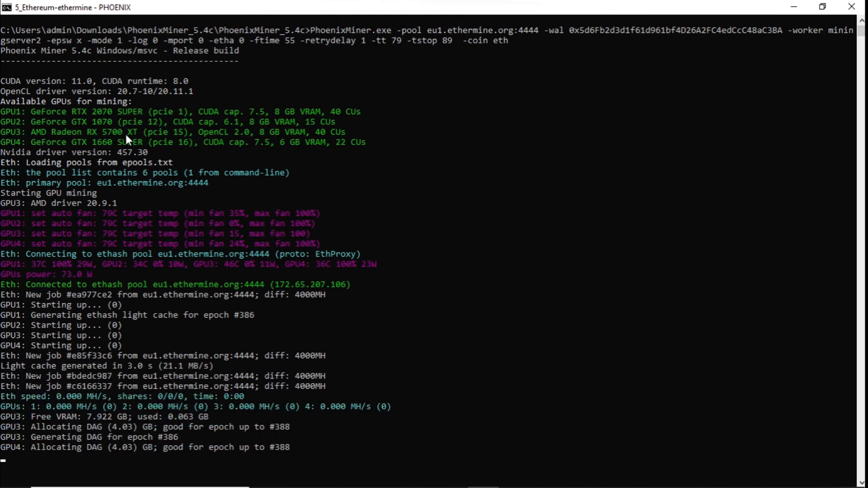
Step: Scroll the PhoenixMiner console to watch DAG generation, per-GPU hashrate, temperatures and power
{"action": "scroll", "scroll_direction": "down", "scroll_amount": 3}
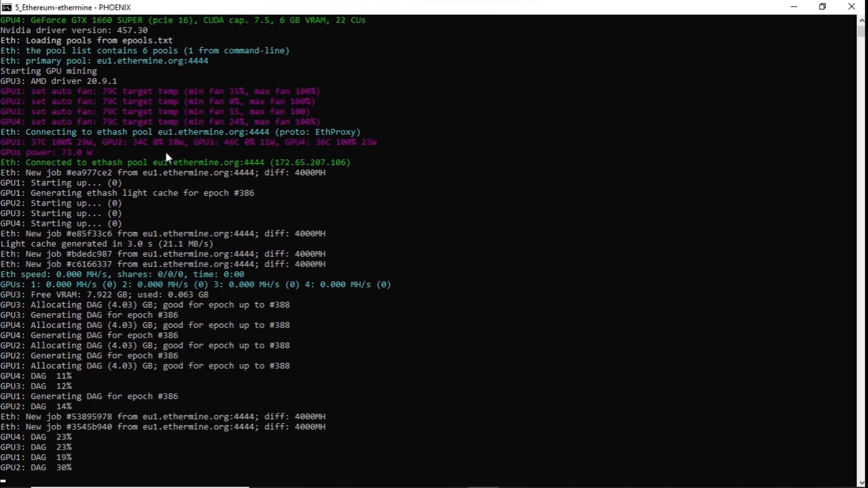
{"action": "scroll", "scroll_direction": "down", "scroll_amount": 3}
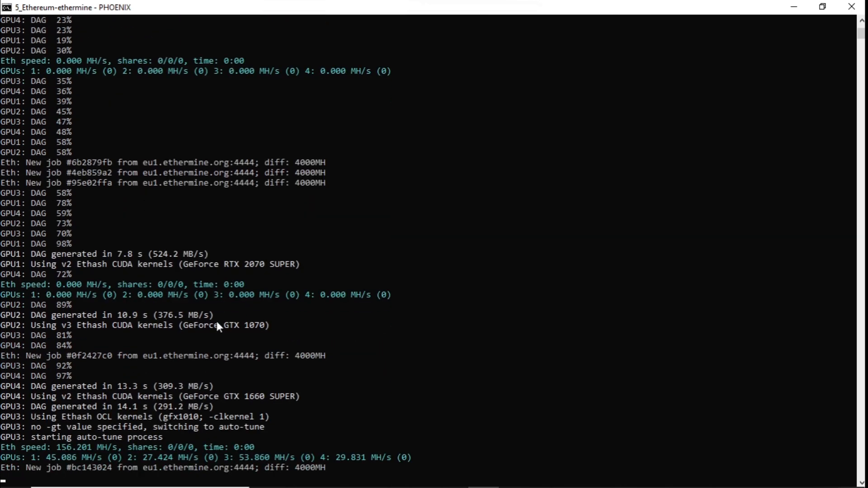
{"action": "scroll", "scroll_direction": "down", "scroll_amount": 3}
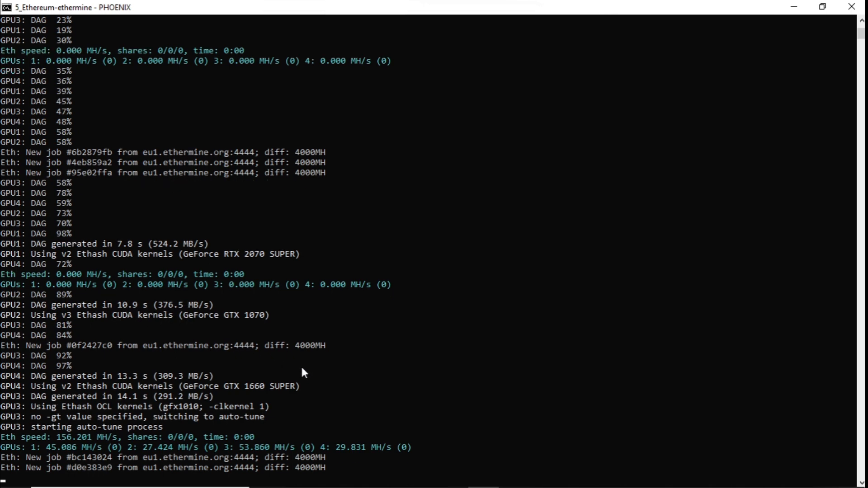
{"action": "scroll", "scroll_direction": "down", "scroll_amount": 3}
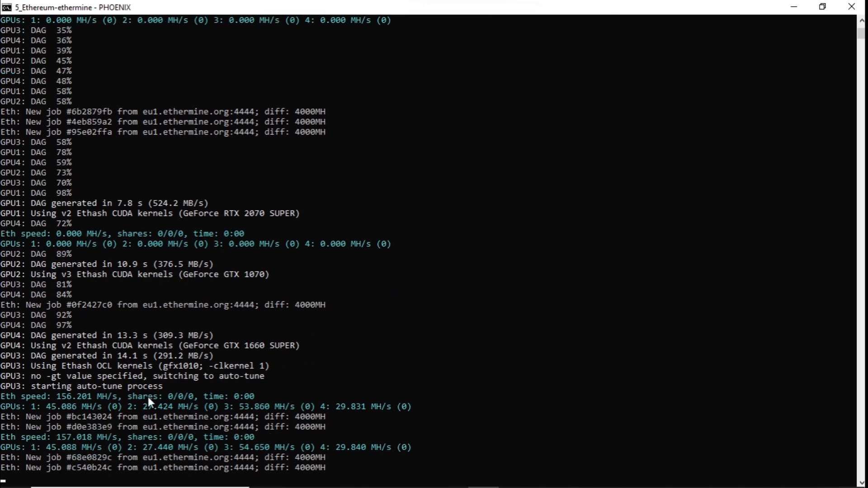
{"action": "mouse_move", "coordinate": [91, 398]}
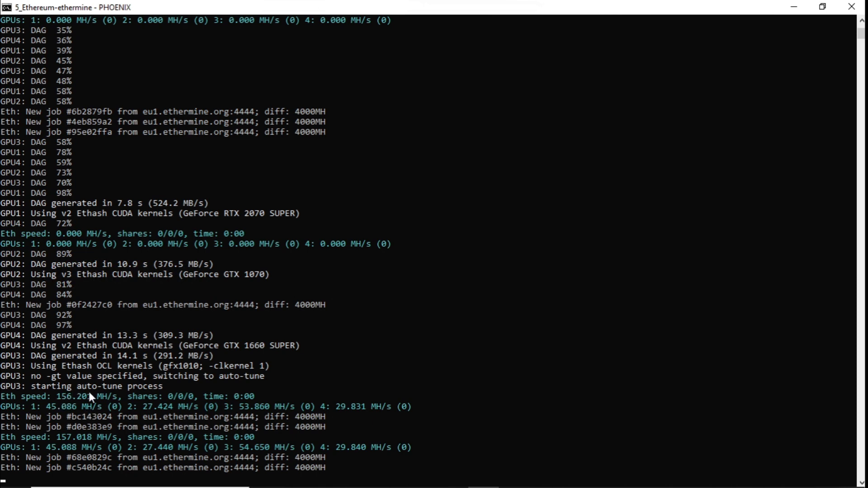
{"action": "scroll", "scroll_direction": "down", "scroll_amount": 3}
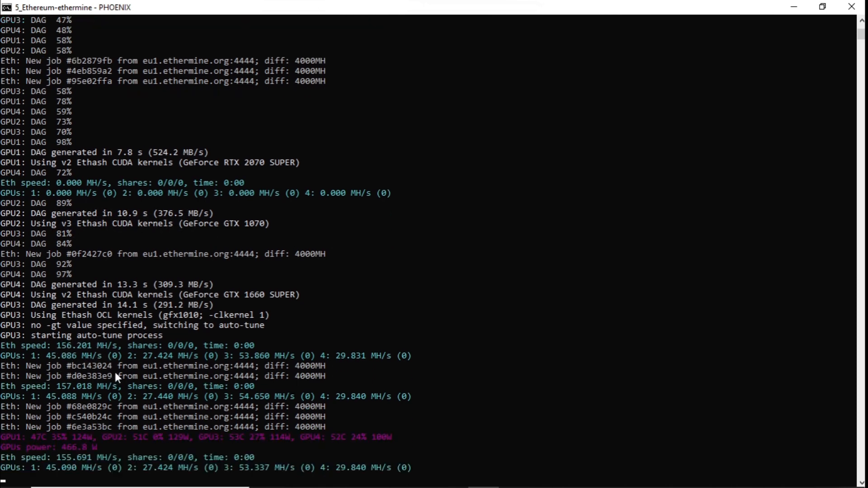
{"action": "mouse_move", "coordinate": [268, 360]}
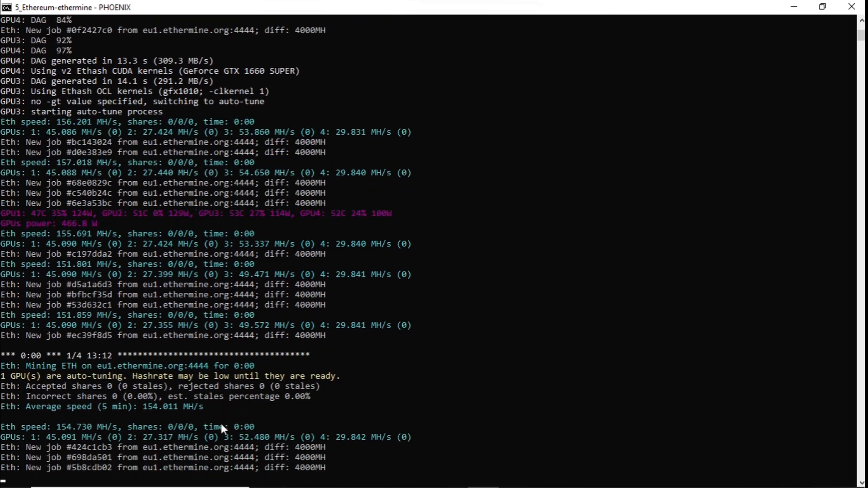
{"action": "mouse_move", "coordinate": [202, 311]}
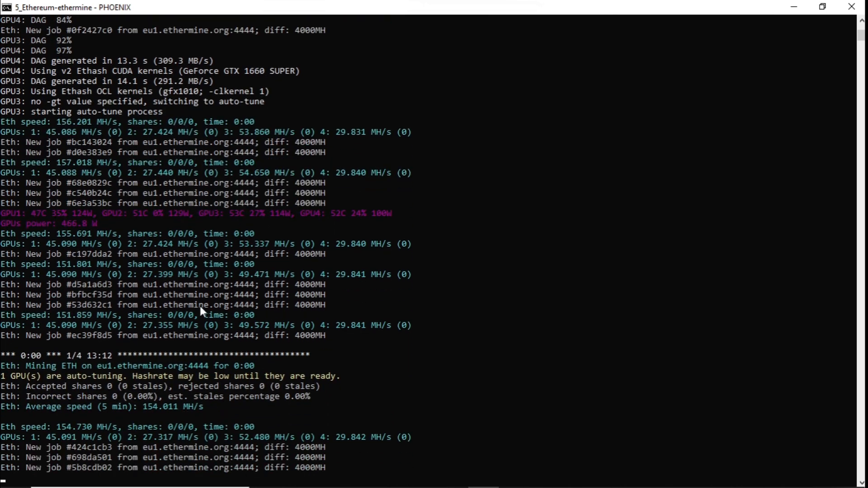
Step: Scroll the PhoenixMiner log to read the ~157 MH/s speed, accepted share and 472.5 W
{"action": "scroll", "scroll_direction": "down", "scroll_amount": 3}
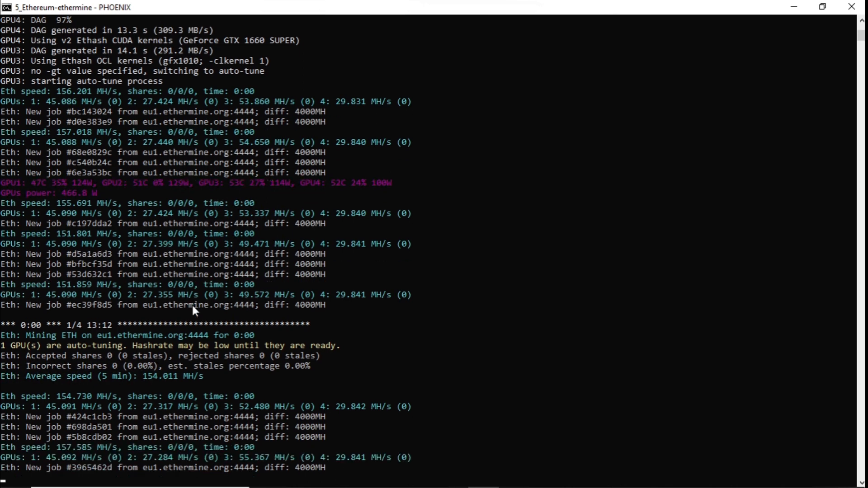
{"action": "mouse_move", "coordinate": [214, 316]}
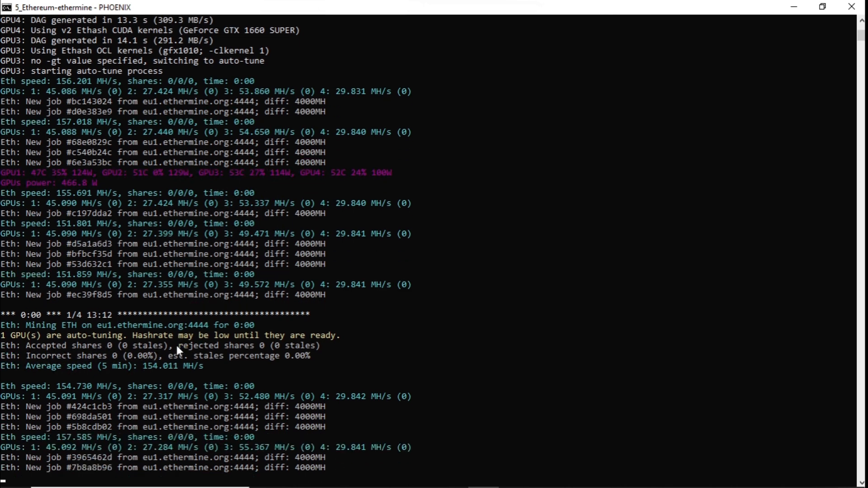
{"action": "scroll", "scroll_direction": "down", "scroll_amount": 3}
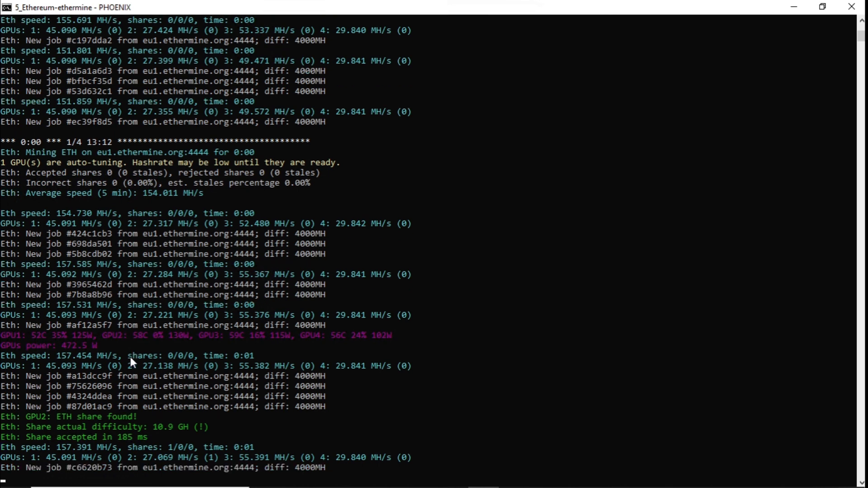
{"action": "mouse_move", "coordinate": [94, 416]}
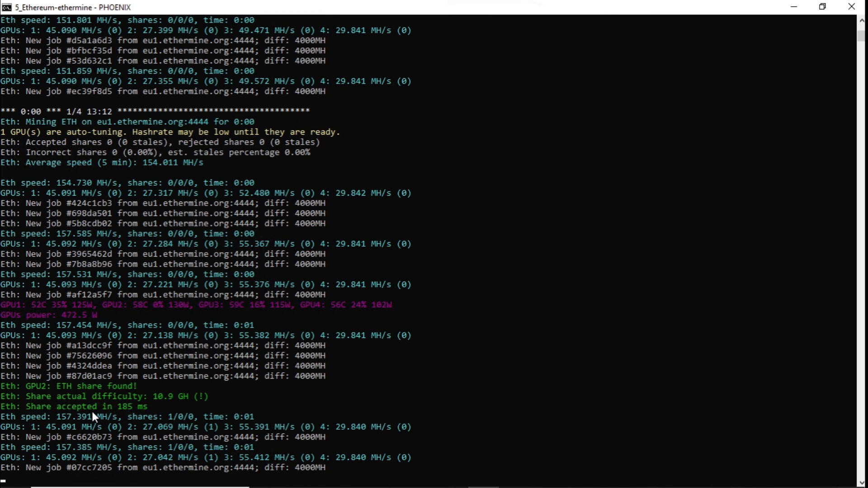
{"action": "mouse_move", "coordinate": [104, 449]}
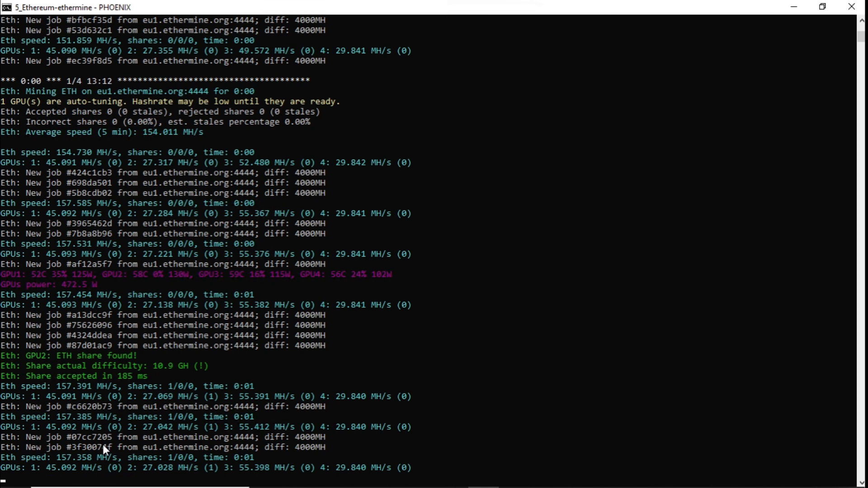
{"action": "scroll", "scroll_direction": "down", "scroll_amount": 3}
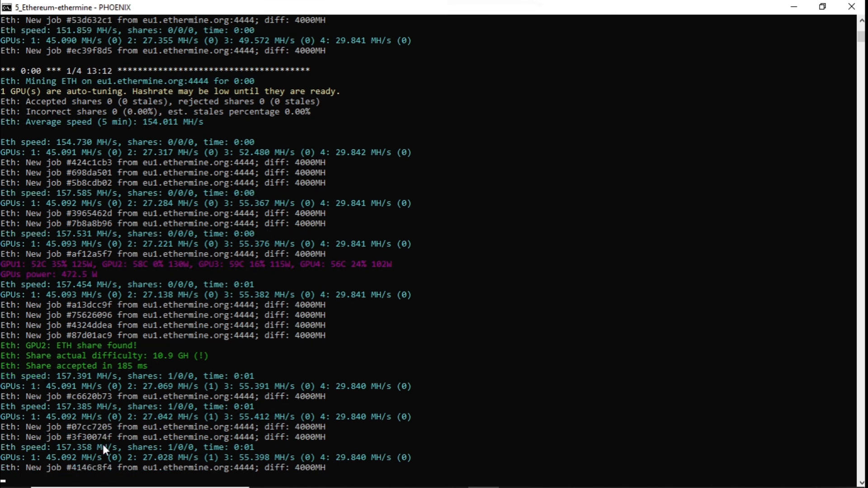
{"action": "scroll", "scroll_direction": "down", "scroll_amount": 3}
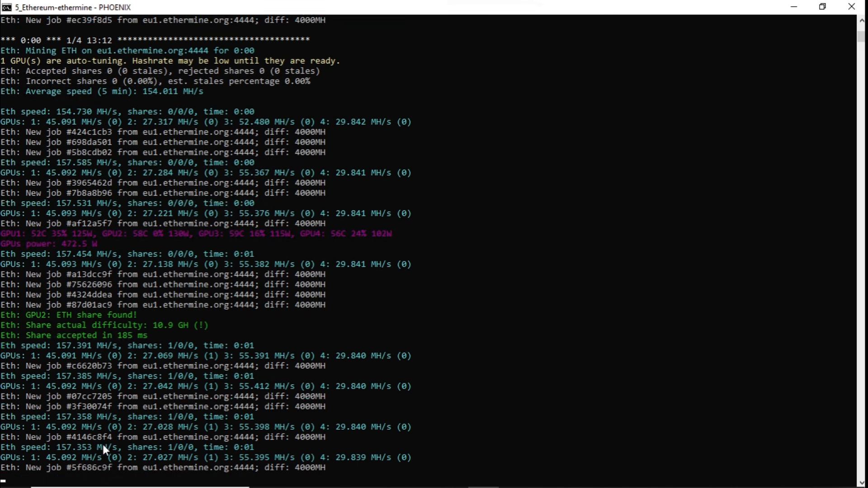
{"action": "scroll", "scroll_direction": "down", "scroll_amount": 3}
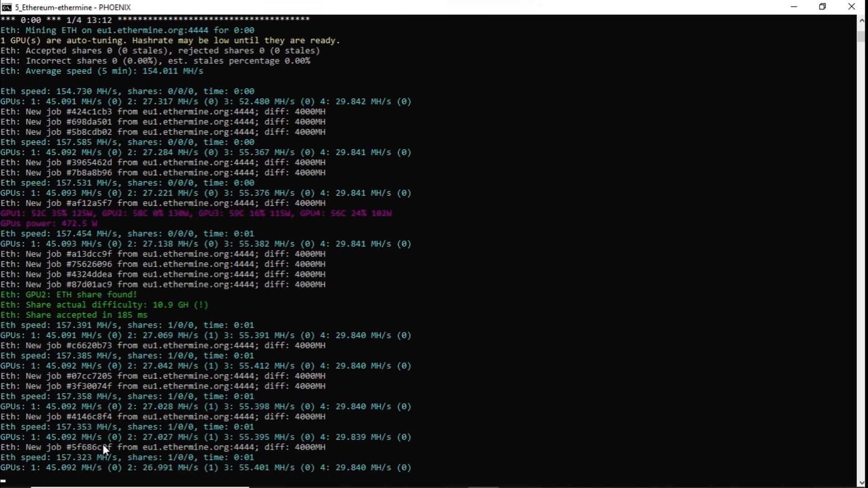
{"action": "scroll", "scroll_direction": "down", "scroll_amount": 3}
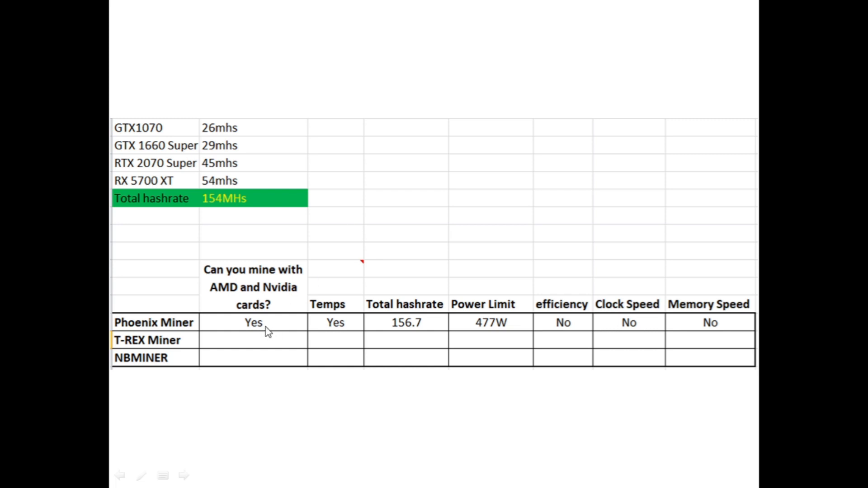
{"action": "mouse_move", "coordinate": [323, 336]}
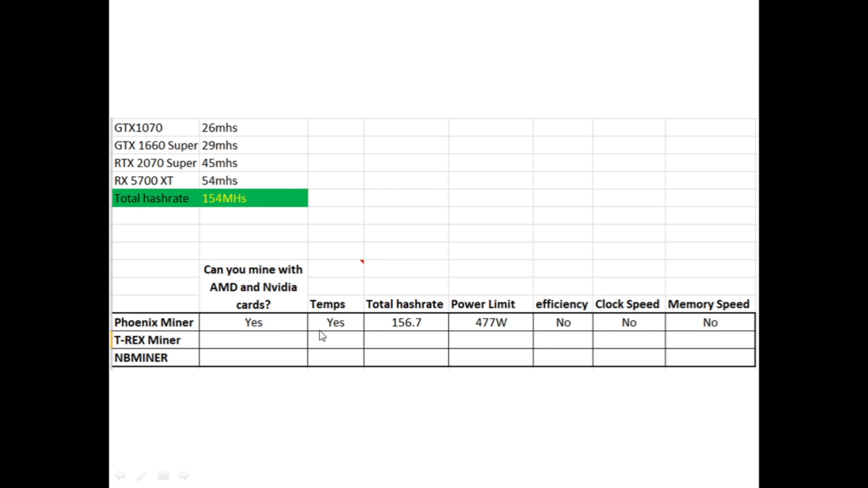
{"action": "mouse_move", "coordinate": [355, 326]}
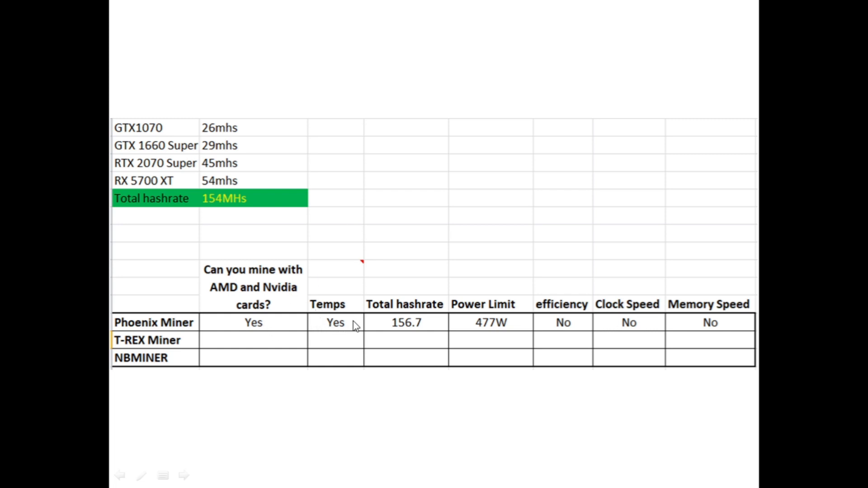
{"action": "mouse_move", "coordinate": [417, 328]}
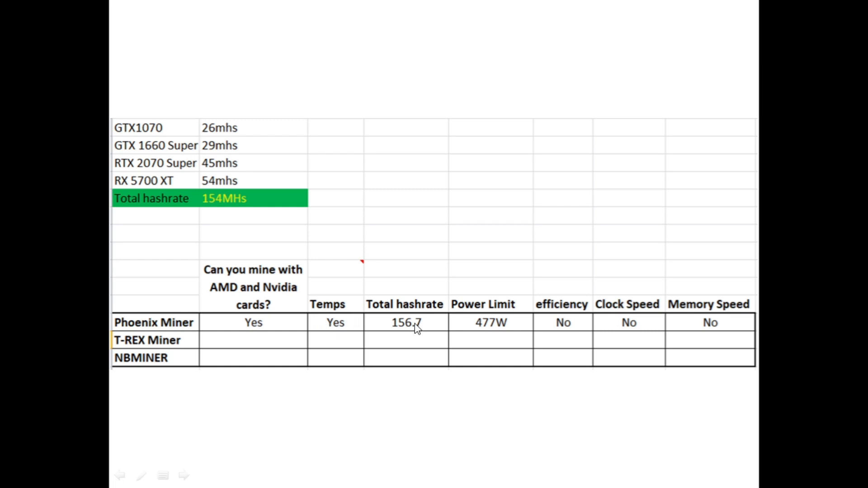
{"action": "mouse_move", "coordinate": [425, 333]}
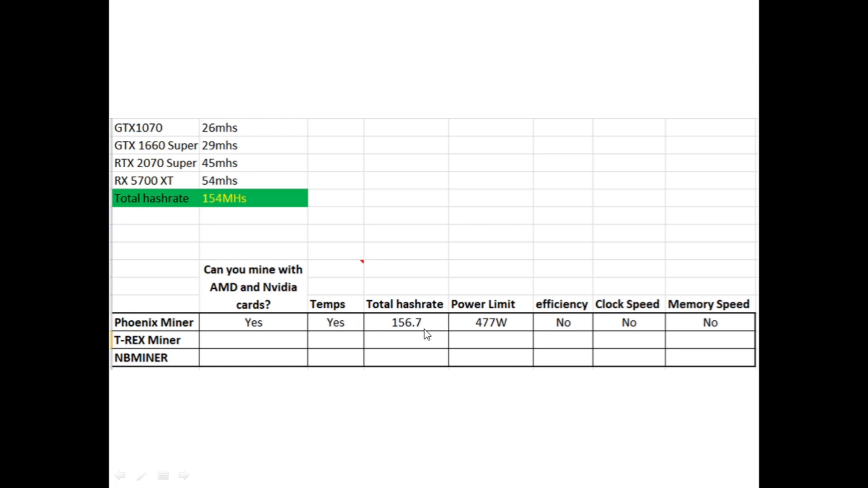
{"action": "mouse_move", "coordinate": [511, 334]}
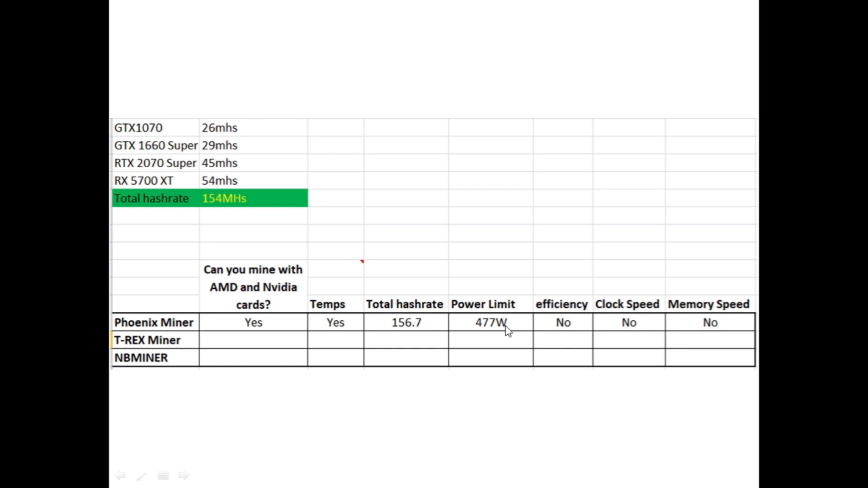
{"action": "mouse_move", "coordinate": [513, 331]}
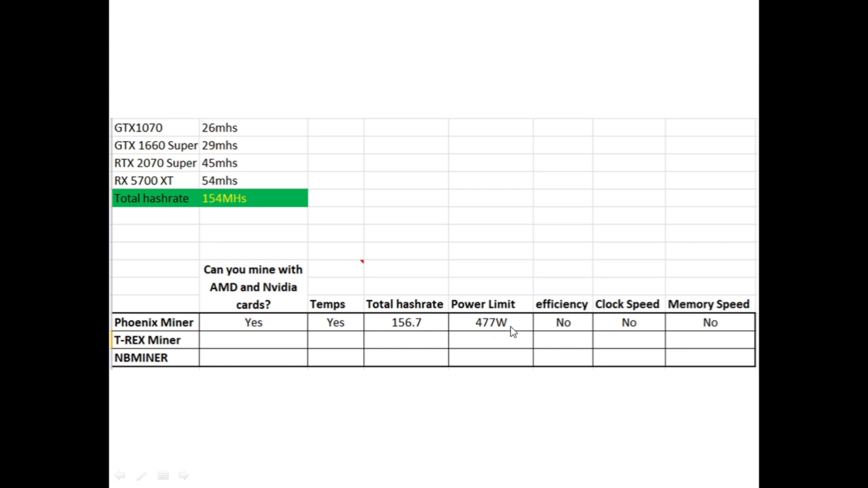
{"action": "mouse_move", "coordinate": [567, 315]}
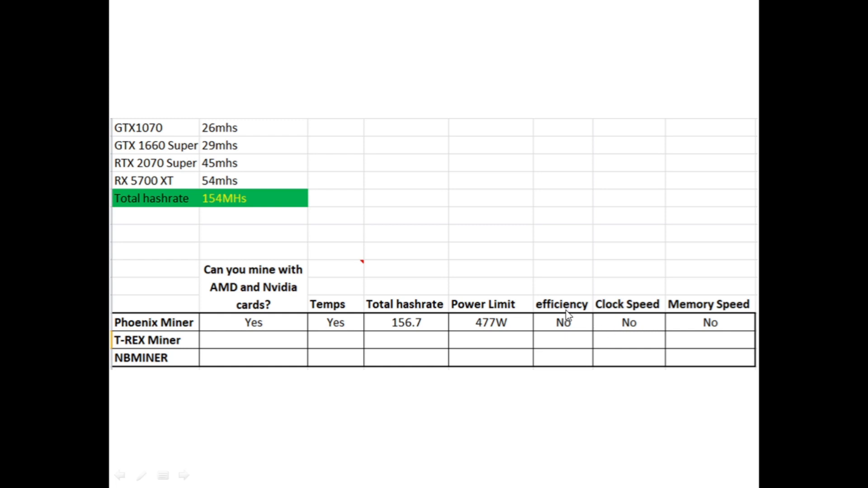
{"action": "mouse_move", "coordinate": [583, 318]}
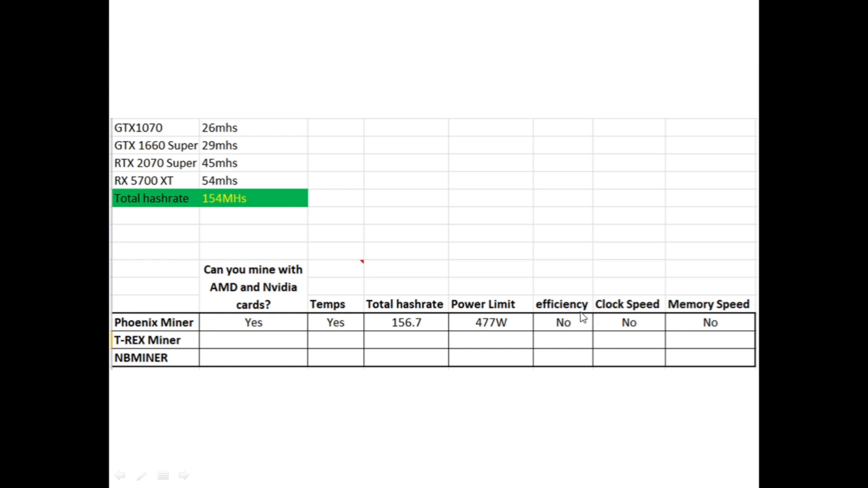
{"action": "mouse_move", "coordinate": [684, 323]}
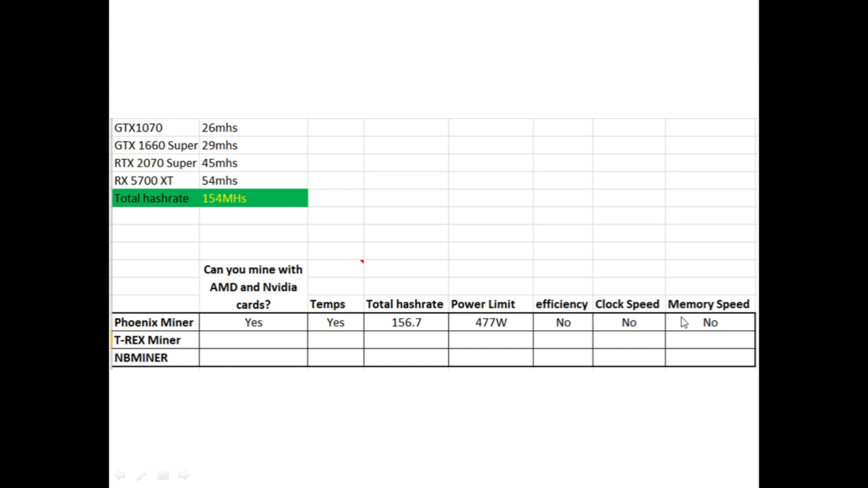
{"action": "mouse_move", "coordinate": [526, 315]}
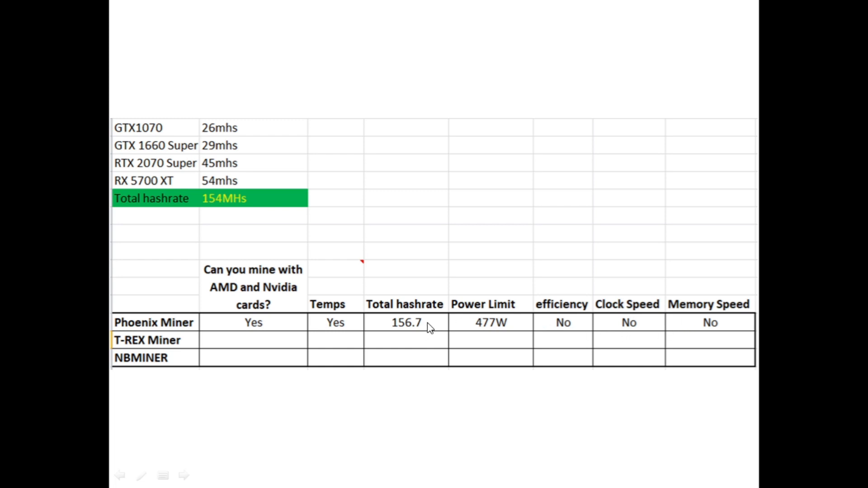
{"action": "mouse_move", "coordinate": [235, 342]}
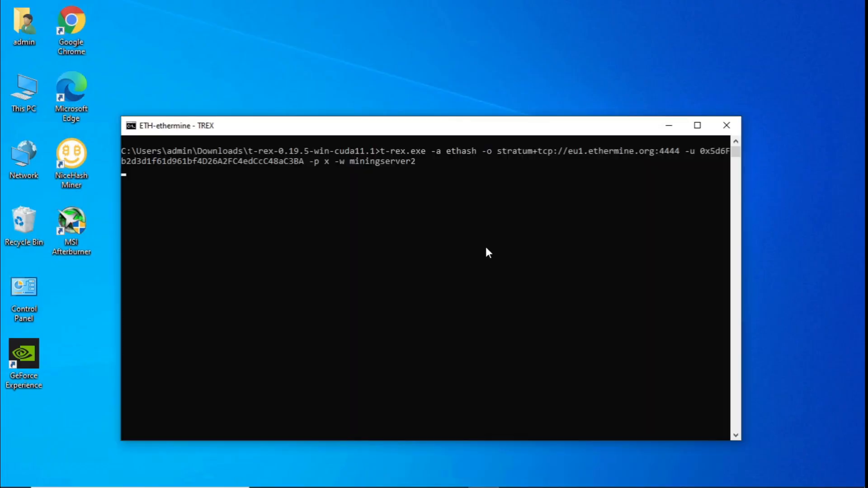
Step: Maximize the T-Rex command window running ethash on ethermine
{"action": "left_click", "coordinate": [697, 125]}
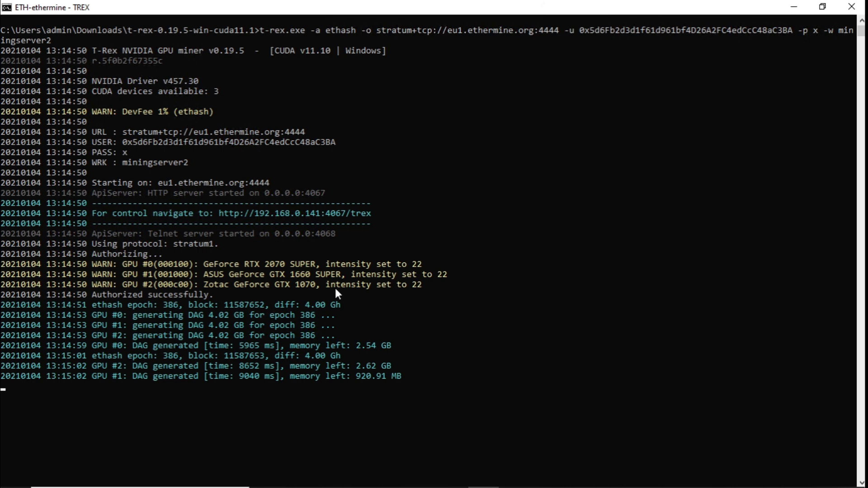
{"action": "mouse_move", "coordinate": [358, 314]}
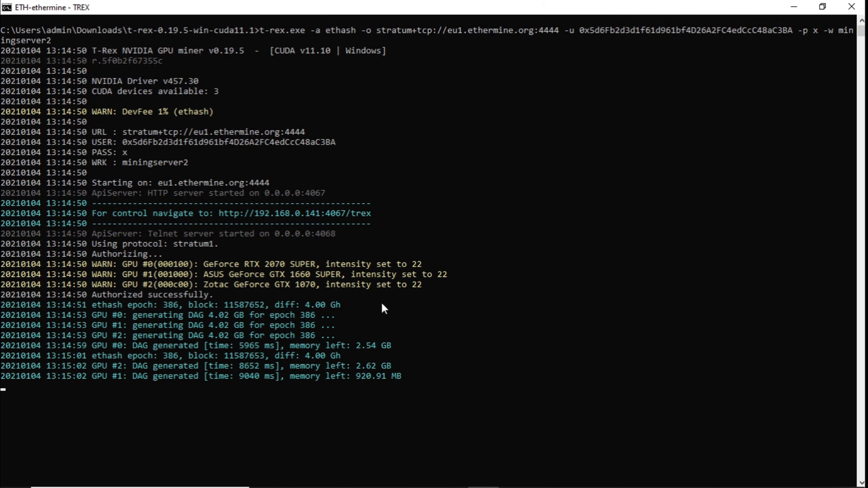
{"action": "mouse_move", "coordinate": [271, 297]}
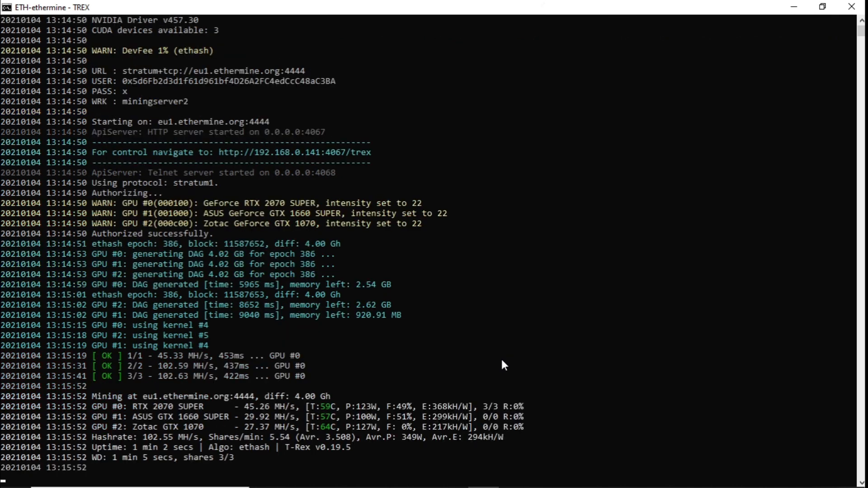
{"action": "scroll", "scroll_direction": "down", "scroll_amount": 3}
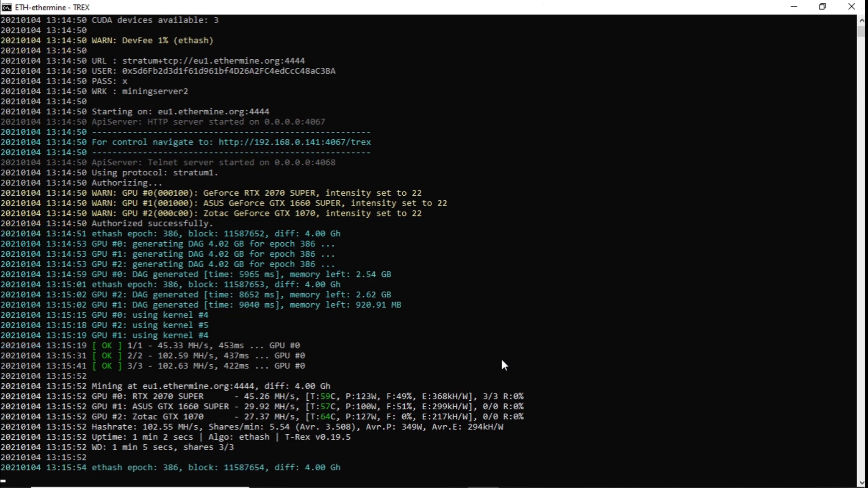
{"action": "mouse_move", "coordinate": [338, 408]}
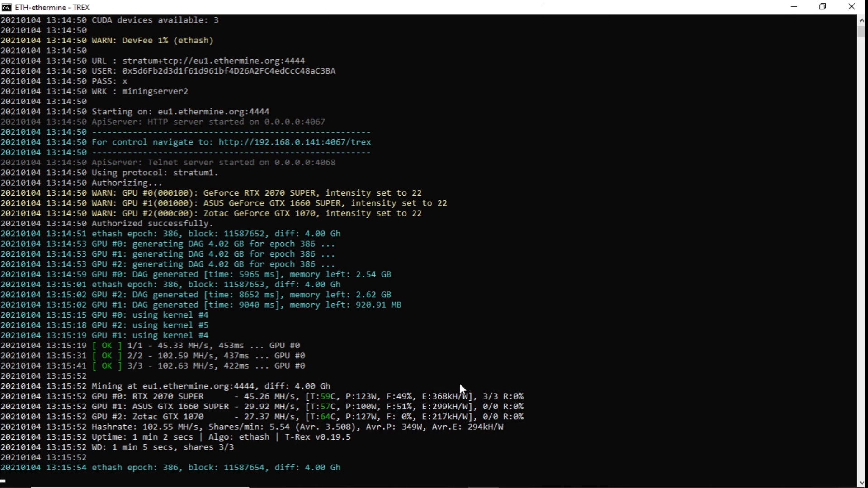
{"action": "mouse_move", "coordinate": [467, 405]}
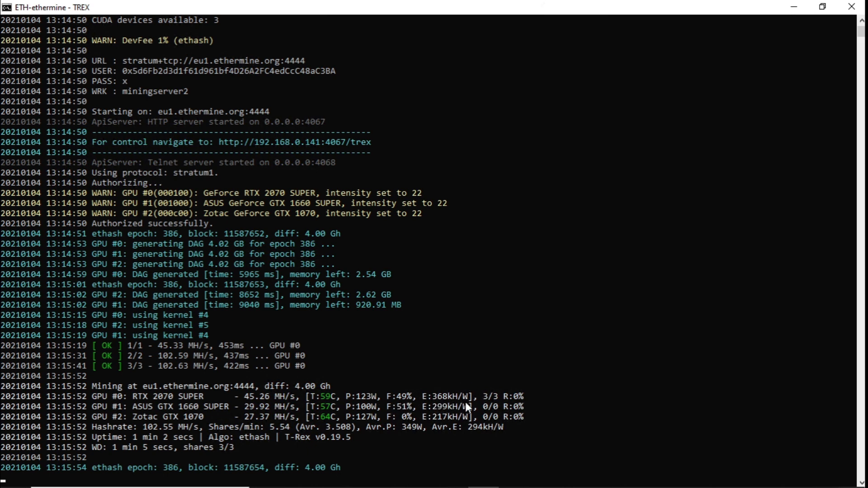
{"action": "mouse_move", "coordinate": [195, 438]}
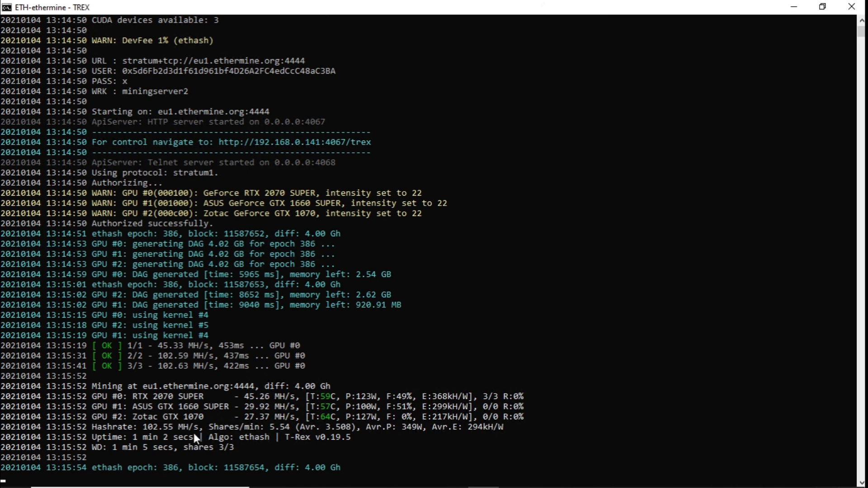
{"action": "scroll", "scroll_direction": "down", "scroll_amount": 3}
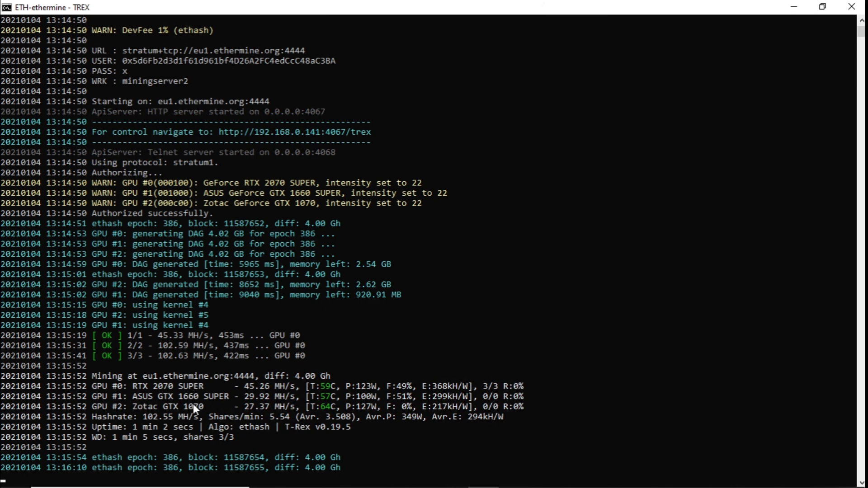
{"action": "mouse_move", "coordinate": [249, 434]}
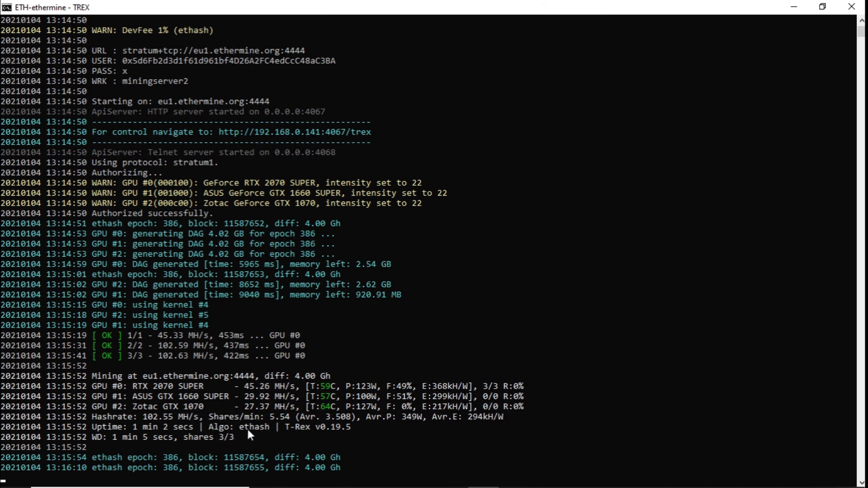
{"action": "scroll", "scroll_direction": "down", "scroll_amount": 3}
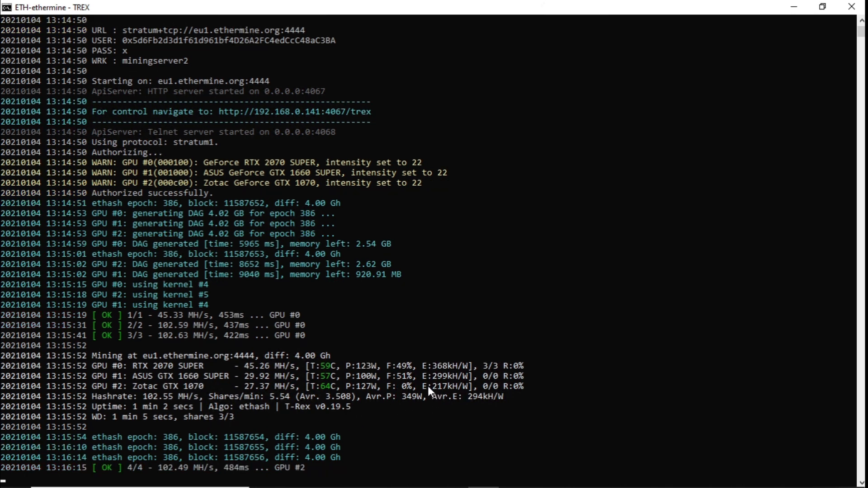
{"action": "mouse_move", "coordinate": [493, 414]}
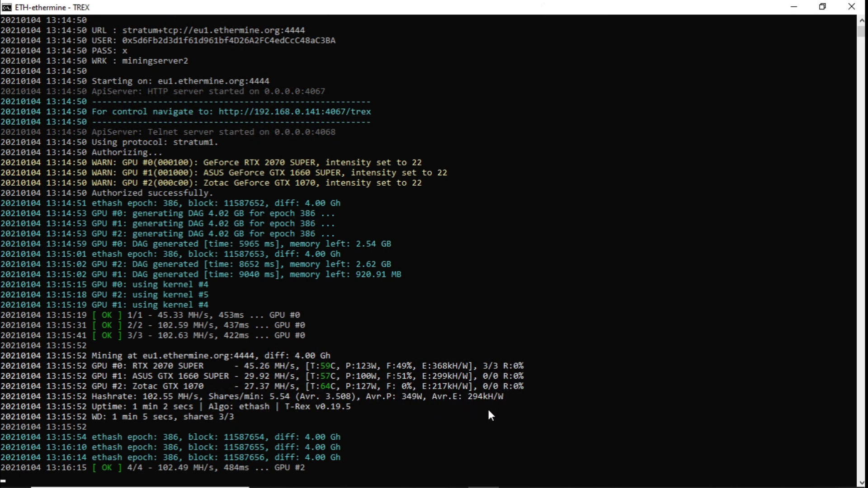
{"action": "mouse_move", "coordinate": [372, 475]}
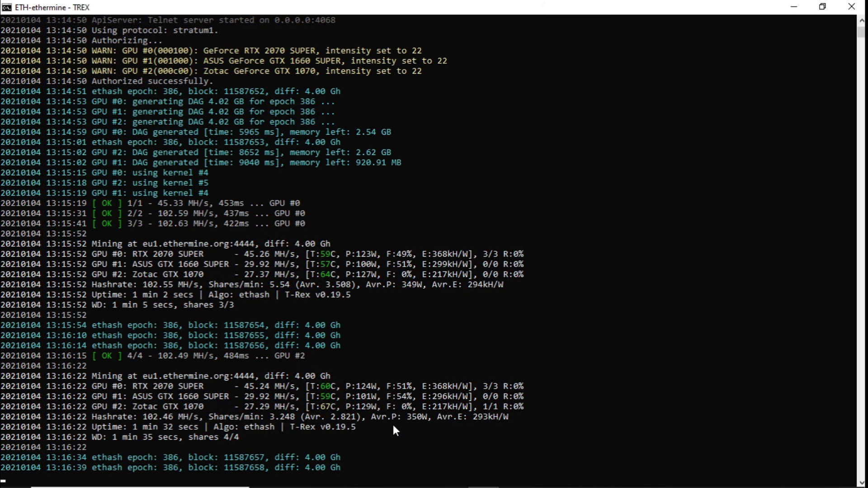
{"action": "scroll", "scroll_direction": "down", "scroll_amount": 3}
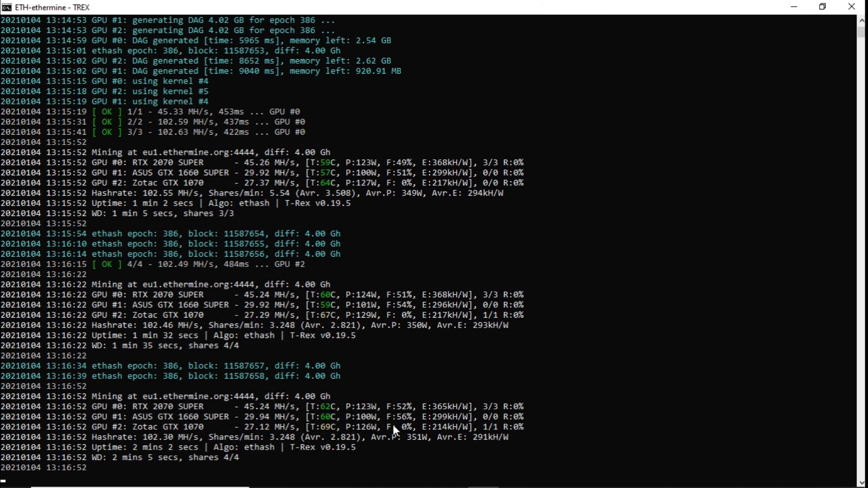
{"action": "scroll", "scroll_direction": "down", "scroll_amount": 3}
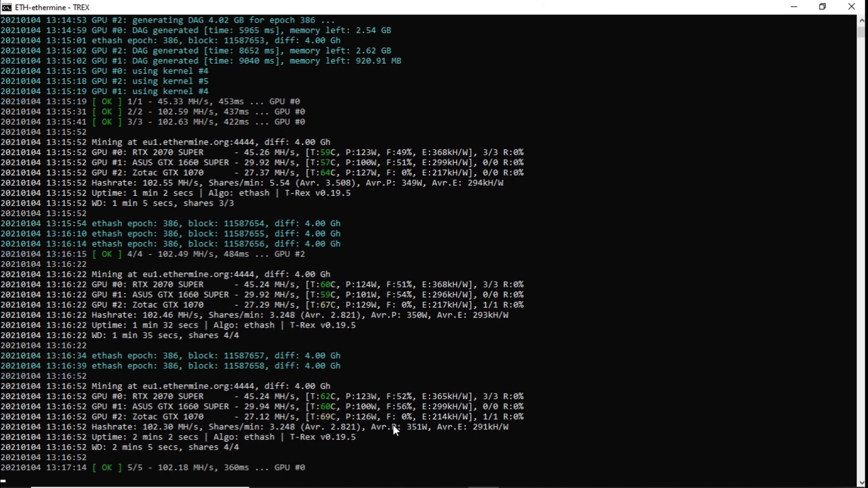
{"action": "scroll", "scroll_direction": "down", "scroll_amount": 3}
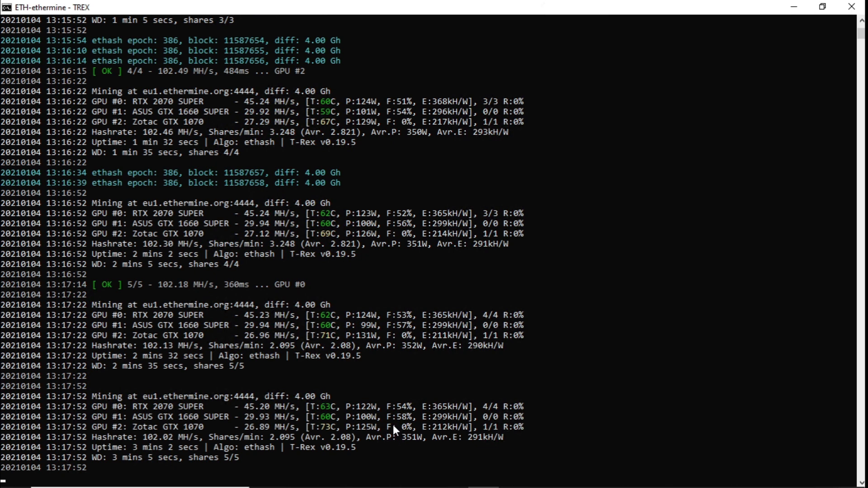
{"action": "scroll", "scroll_direction": "down", "scroll_amount": 3}
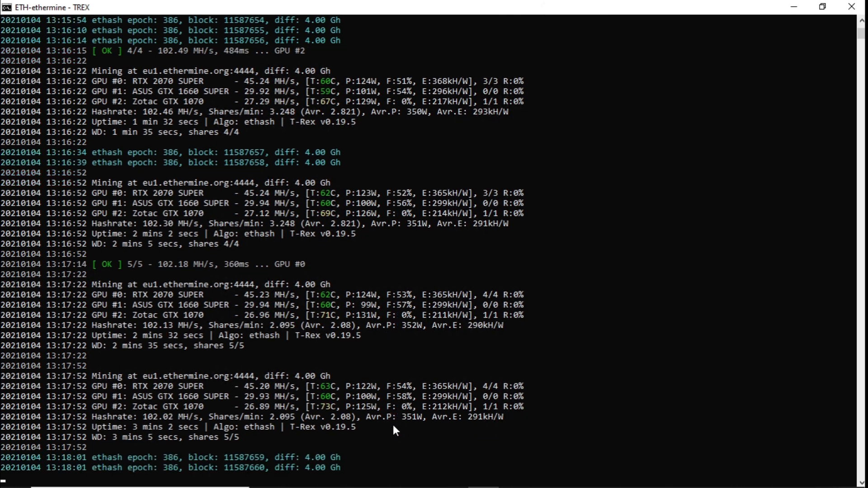
{"action": "mouse_move", "coordinate": [330, 414]}
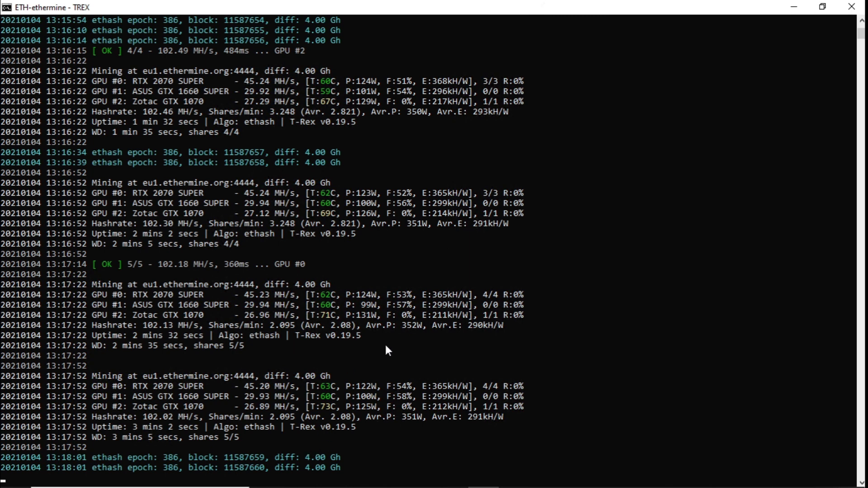
{"action": "mouse_move", "coordinate": [404, 365]}
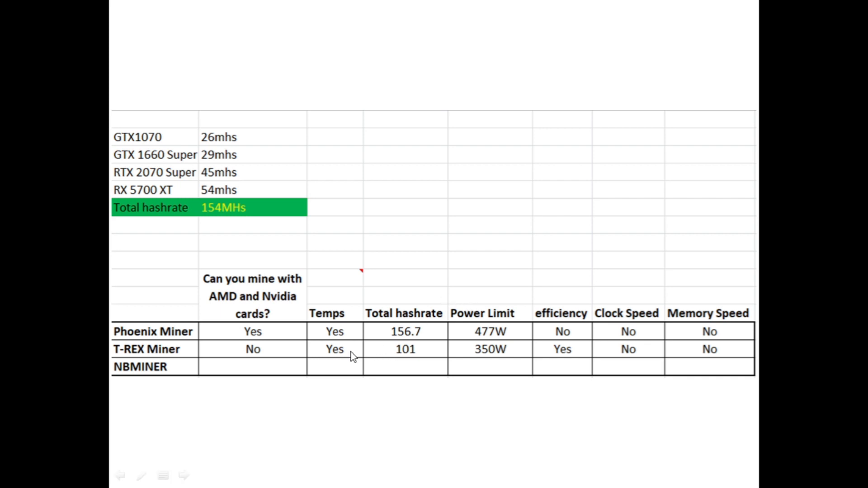
{"action": "mouse_move", "coordinate": [408, 361]}
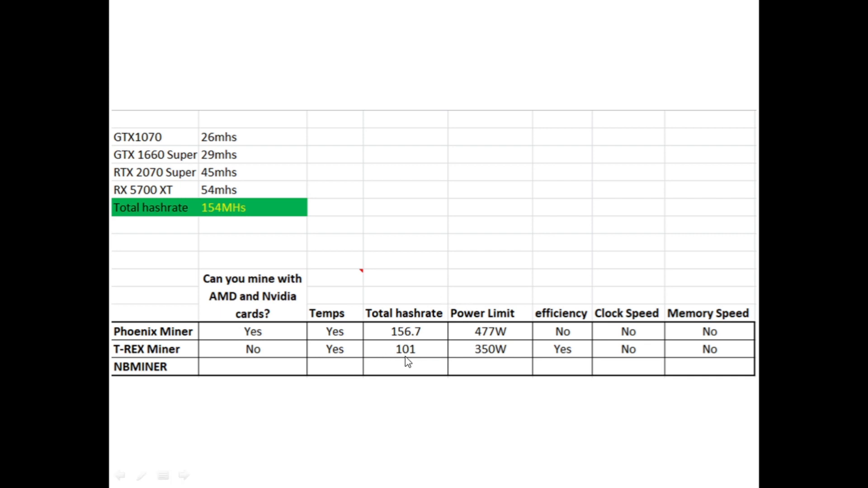
{"action": "mouse_move", "coordinate": [426, 354]}
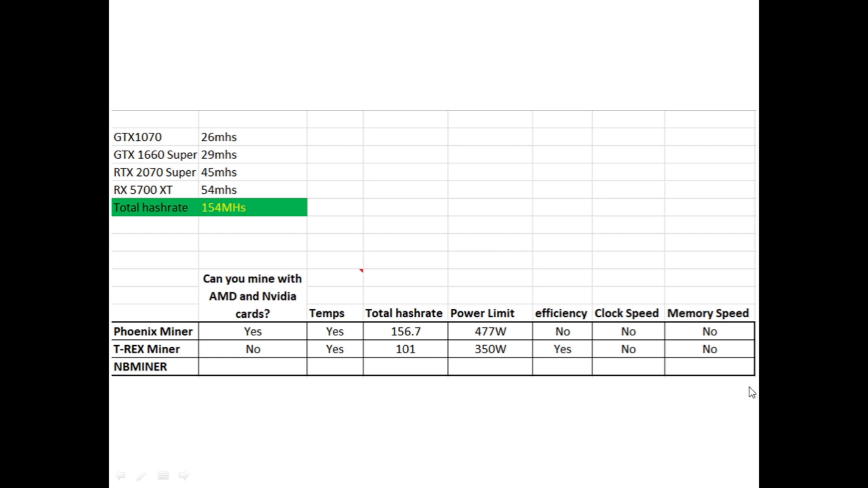
{"action": "mouse_move", "coordinate": [521, 356]}
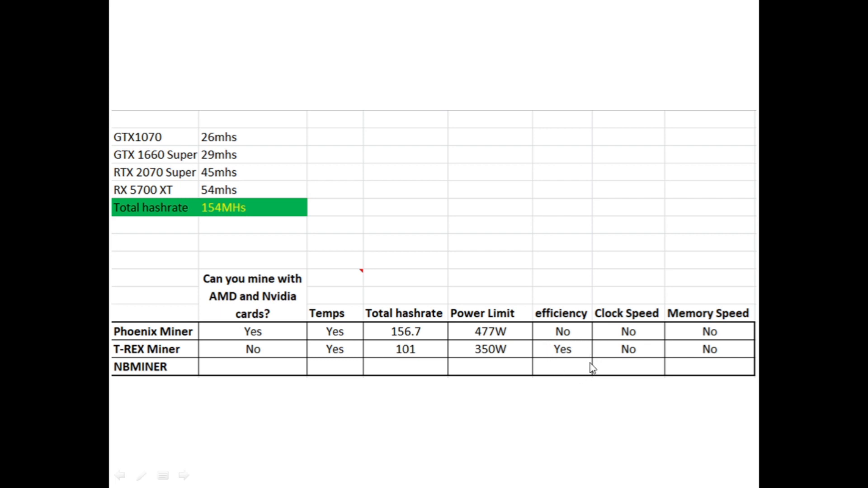
{"action": "mouse_move", "coordinate": [633, 361]}
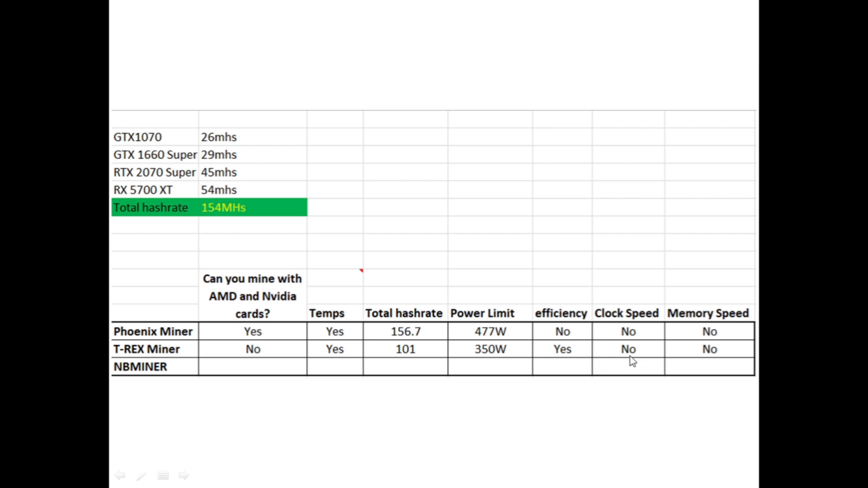
{"action": "mouse_move", "coordinate": [710, 347]}
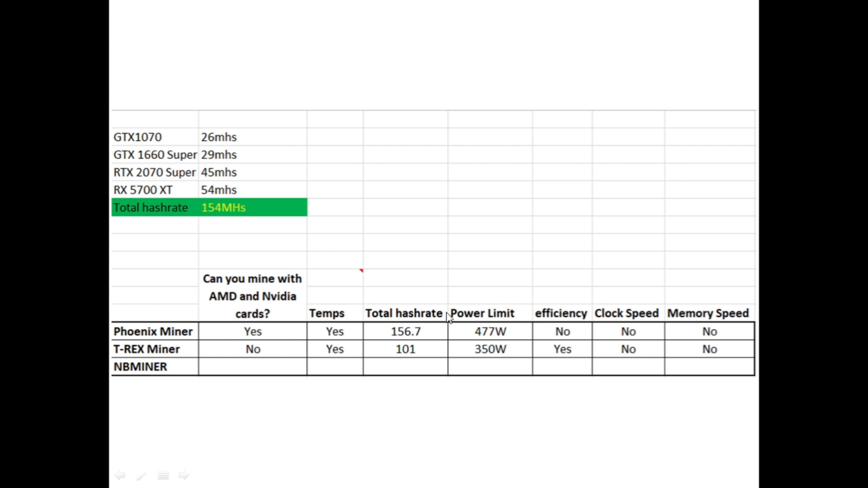
{"action": "mouse_move", "coordinate": [406, 393]}
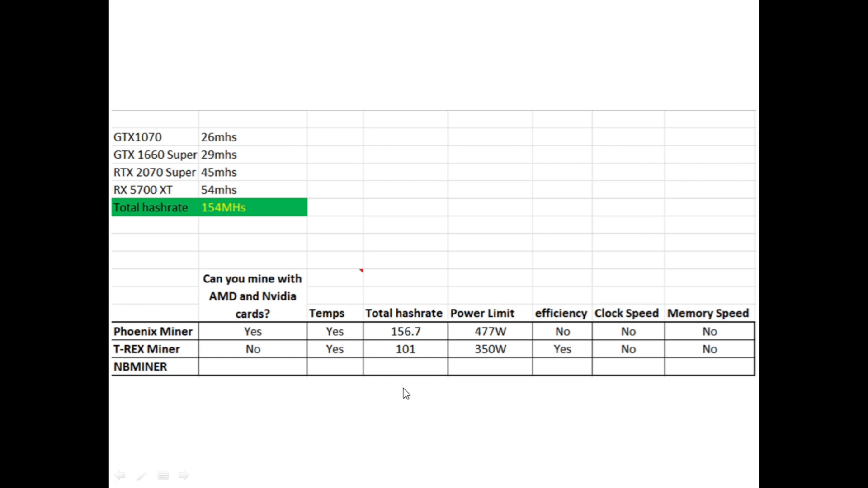
{"action": "mouse_move", "coordinate": [437, 380]}
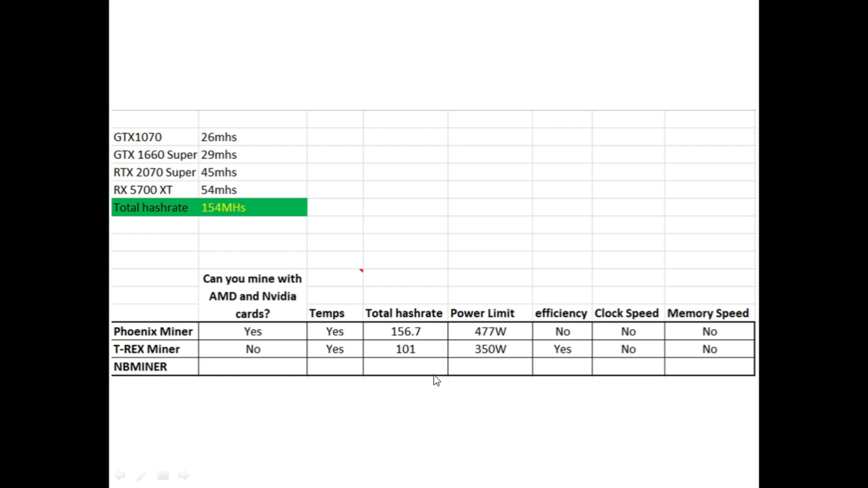
{"action": "mouse_move", "coordinate": [439, 381]}
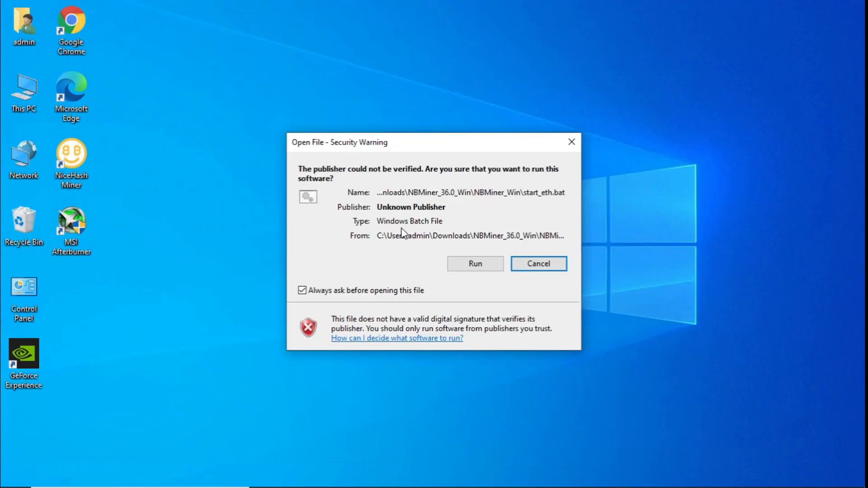
Step: Approve running start_eth.bat and maximize the NBMiner console window
{"action": "left_click", "coordinate": [474, 264]}
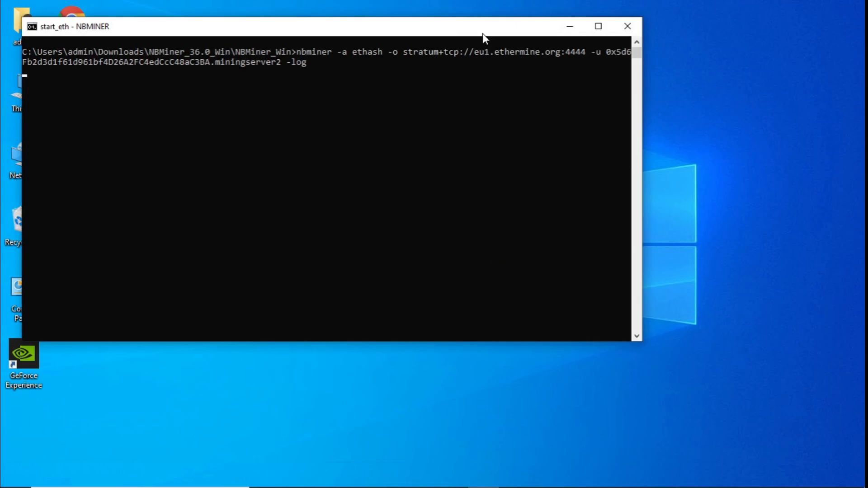
{"action": "left_click", "coordinate": [599, 27]}
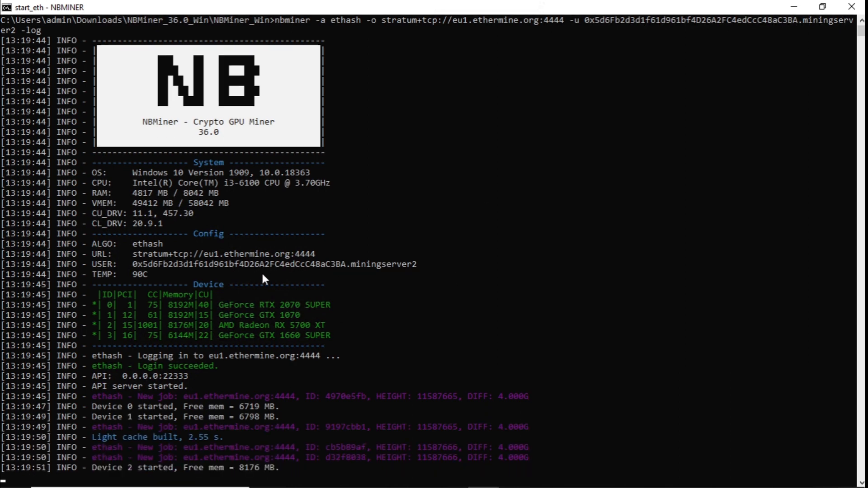
{"action": "scroll", "scroll_direction": "down", "scroll_amount": 3}
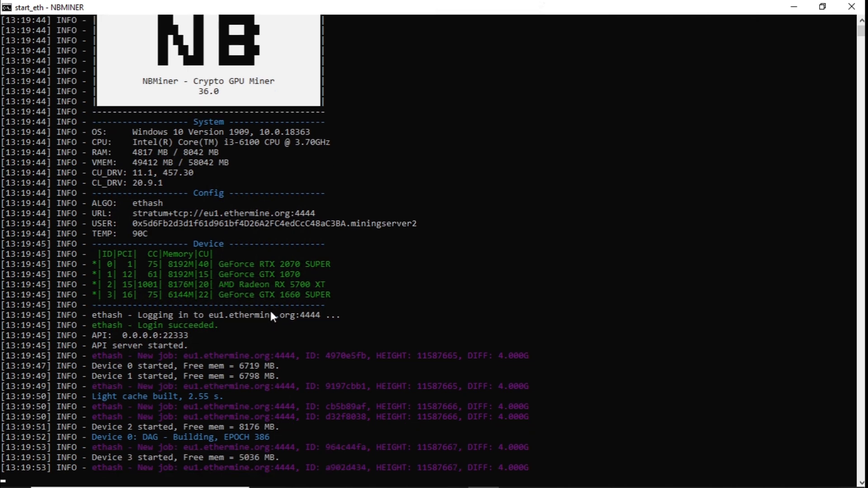
{"action": "scroll", "scroll_direction": "down", "scroll_amount": 3}
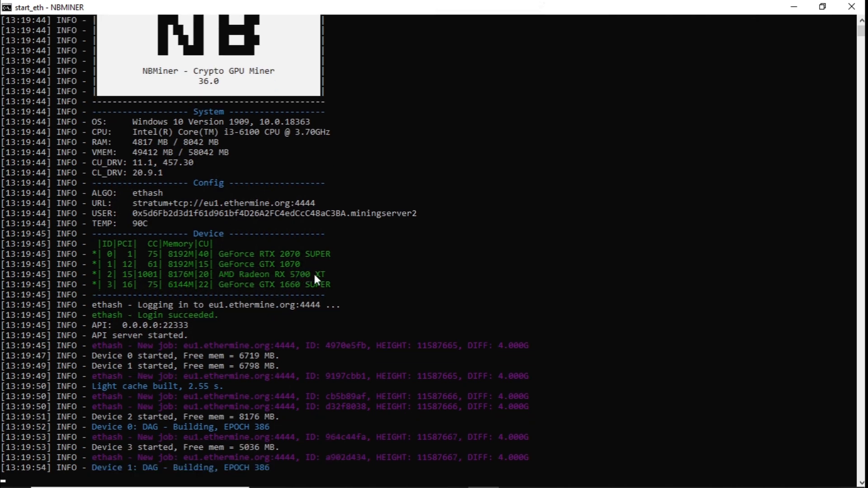
Step: Scroll the NBMiner startup log to the per-GPU power, temperature and clock summary
{"action": "scroll", "scroll_direction": "down", "scroll_amount": 3}
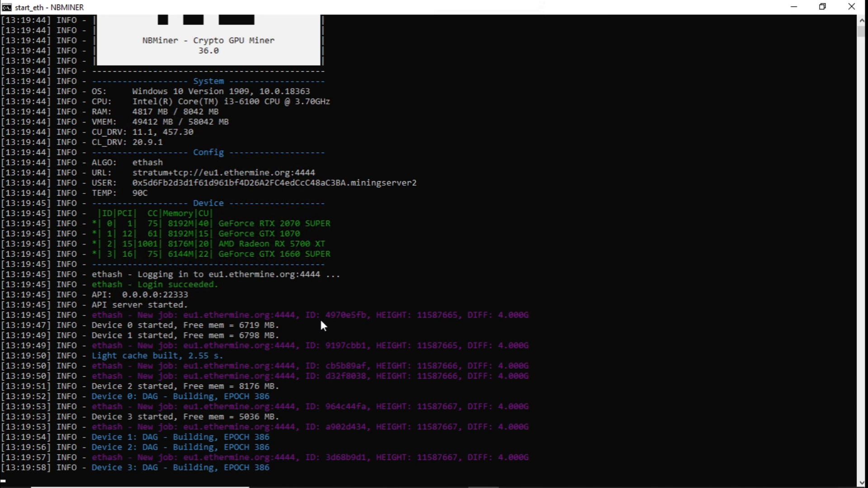
{"action": "scroll", "scroll_direction": "down", "scroll_amount": 3}
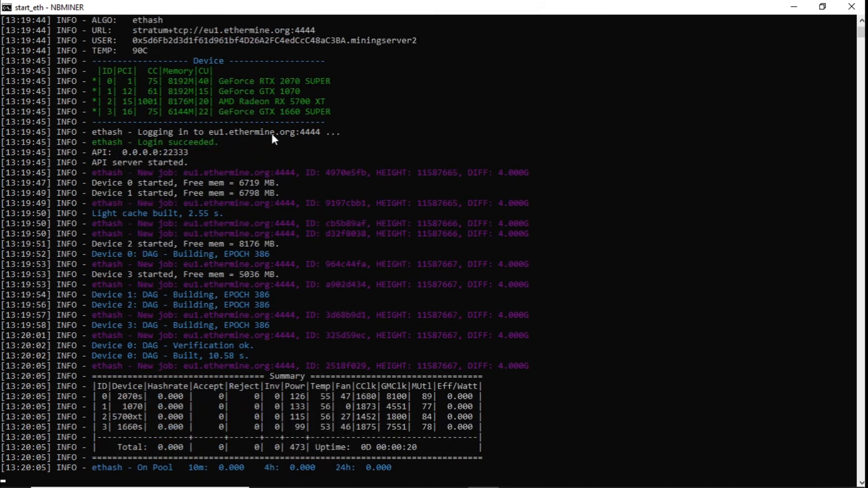
{"action": "scroll", "scroll_direction": "down", "scroll_amount": 3}
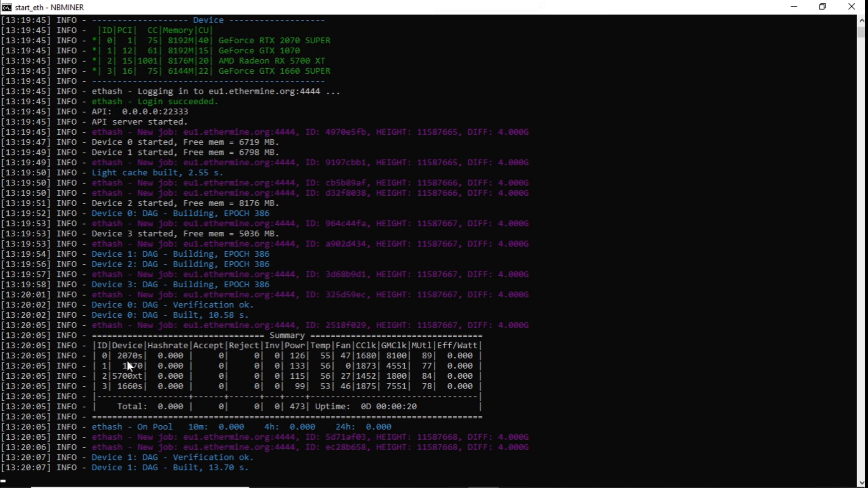
{"action": "scroll", "scroll_direction": "down", "scroll_amount": 3}
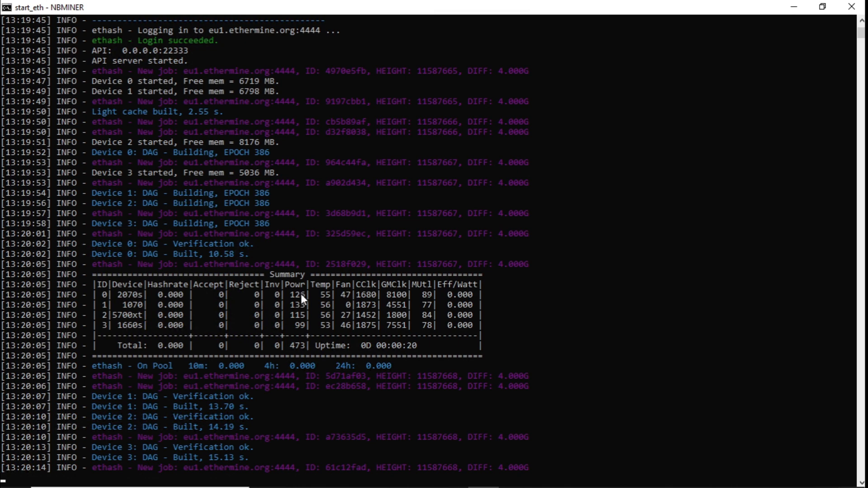
{"action": "mouse_move", "coordinate": [327, 323]}
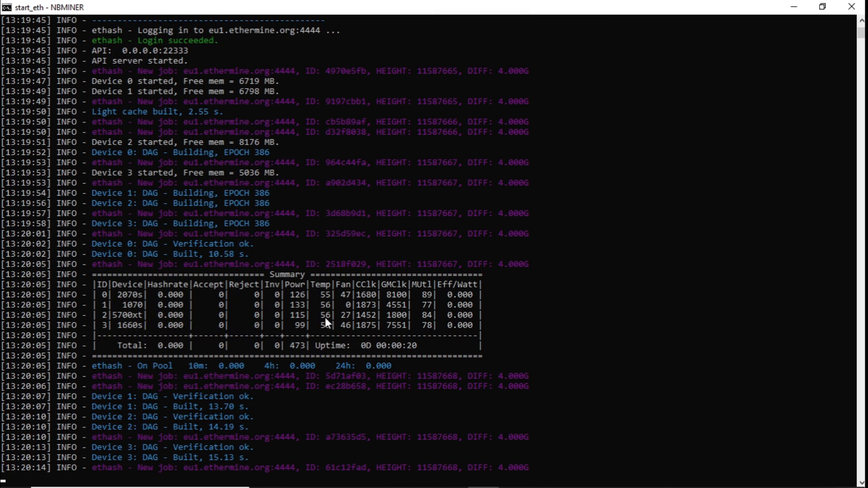
{"action": "scroll", "scroll_direction": "down", "scroll_amount": 3}
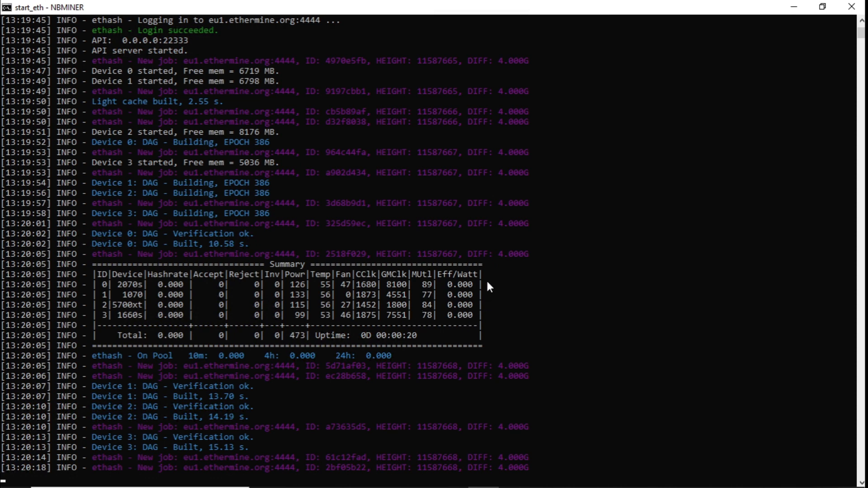
{"action": "scroll", "scroll_direction": "down", "scroll_amount": 3}
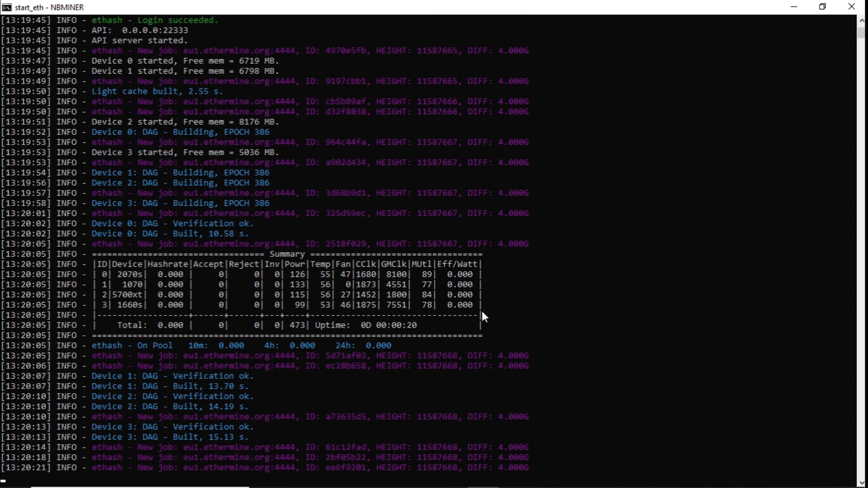
{"action": "scroll", "scroll_direction": "down", "scroll_amount": 3}
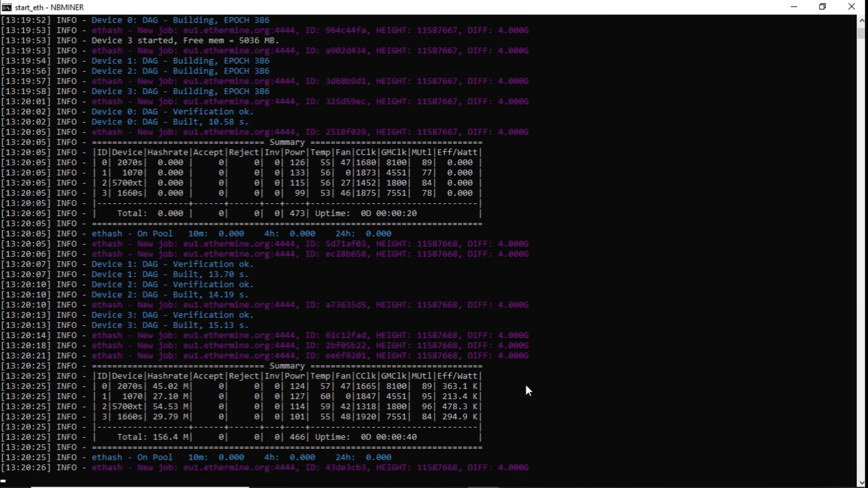
{"action": "mouse_move", "coordinate": [168, 448]}
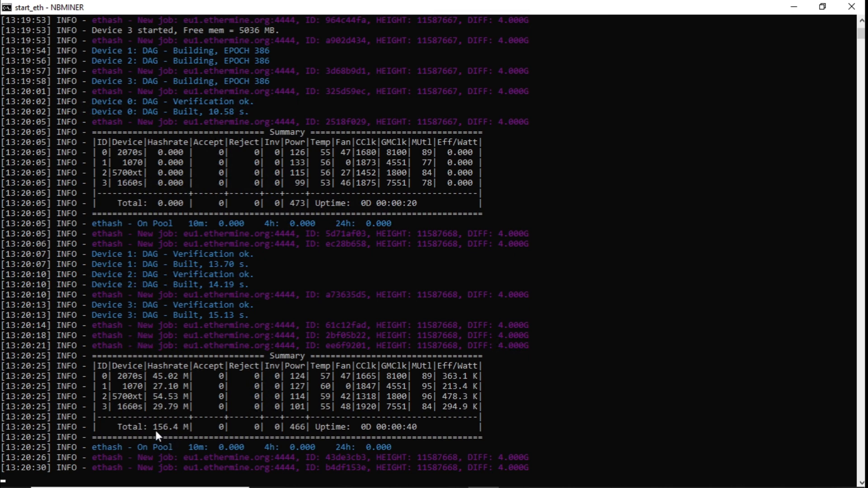
{"action": "scroll", "scroll_direction": "down", "scroll_amount": 3}
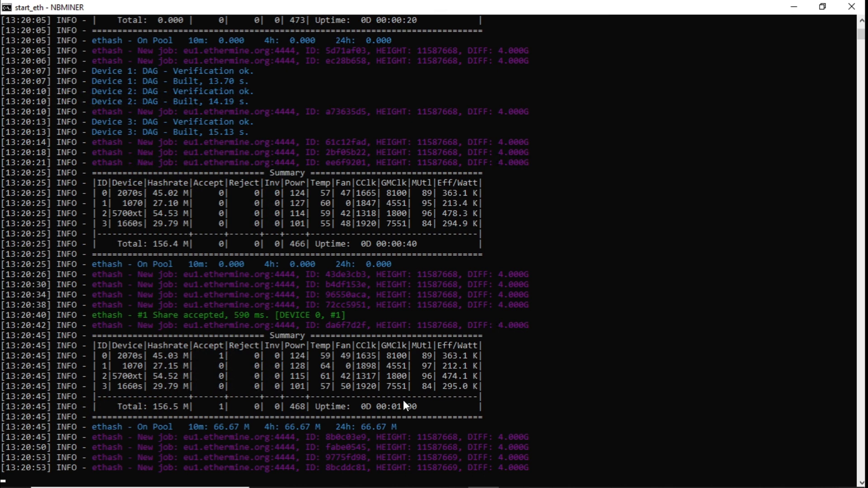
{"action": "scroll", "scroll_direction": "down", "scroll_amount": 3}
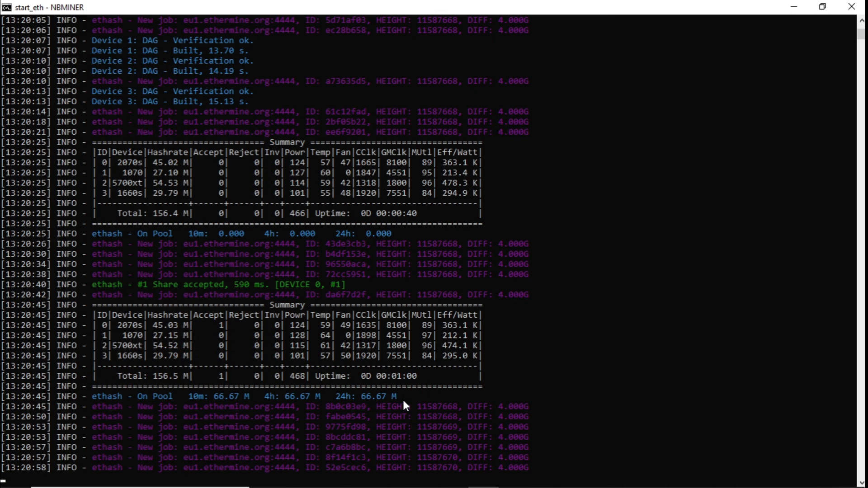
{"action": "scroll", "scroll_direction": "down", "scroll_amount": 3}
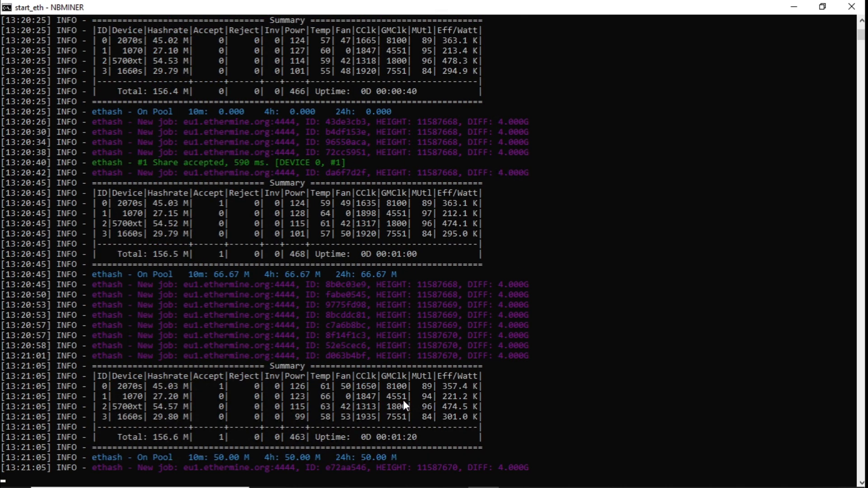
{"action": "scroll", "scroll_direction": "down", "scroll_amount": 3}
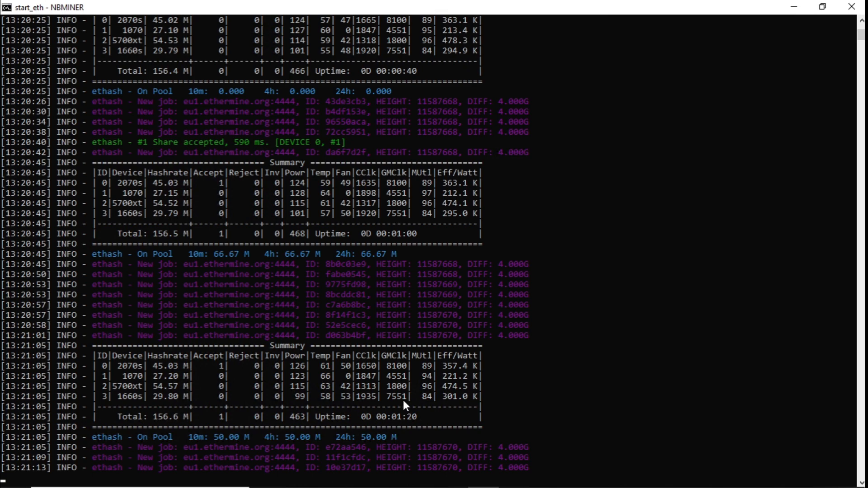
{"action": "scroll", "scroll_direction": "down", "scroll_amount": 3}
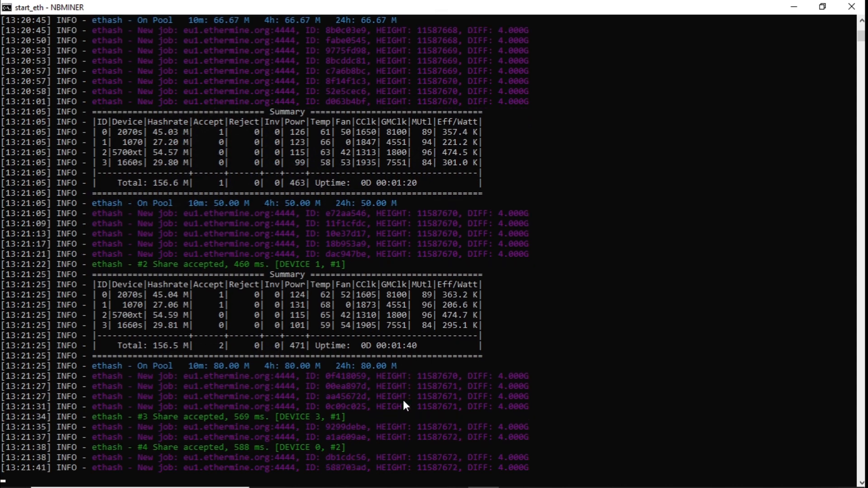
{"action": "scroll", "scroll_direction": "down", "scroll_amount": 3}
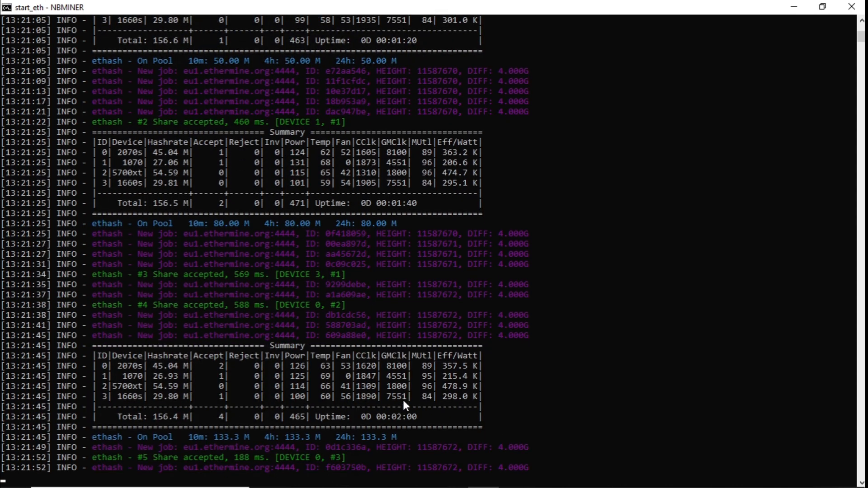
{"action": "scroll", "scroll_direction": "down", "scroll_amount": 3}
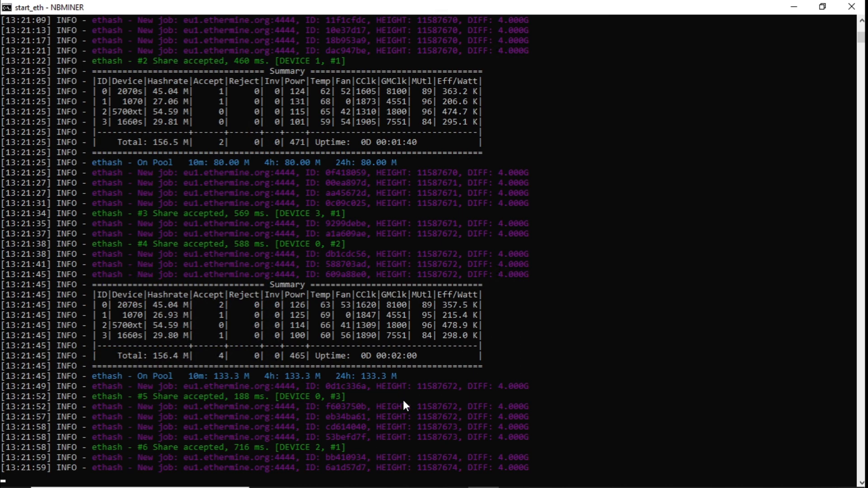
{"action": "scroll", "scroll_direction": "down", "scroll_amount": 3}
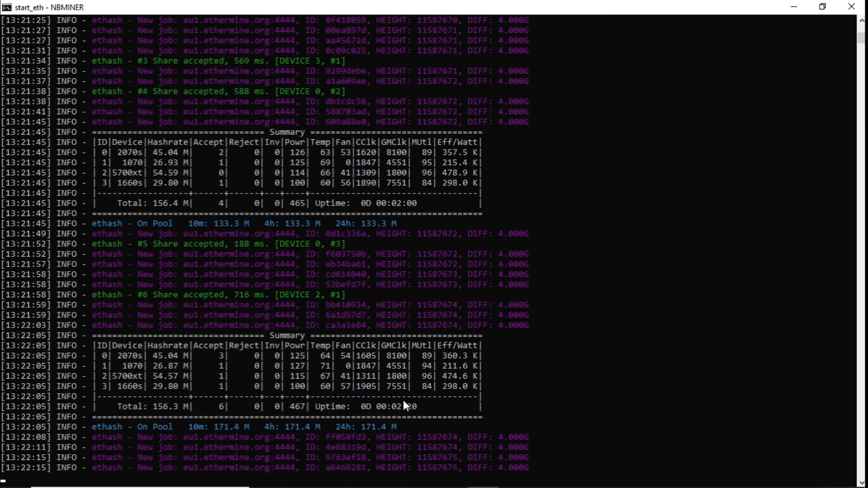
{"action": "scroll", "scroll_direction": "down", "scroll_amount": 3}
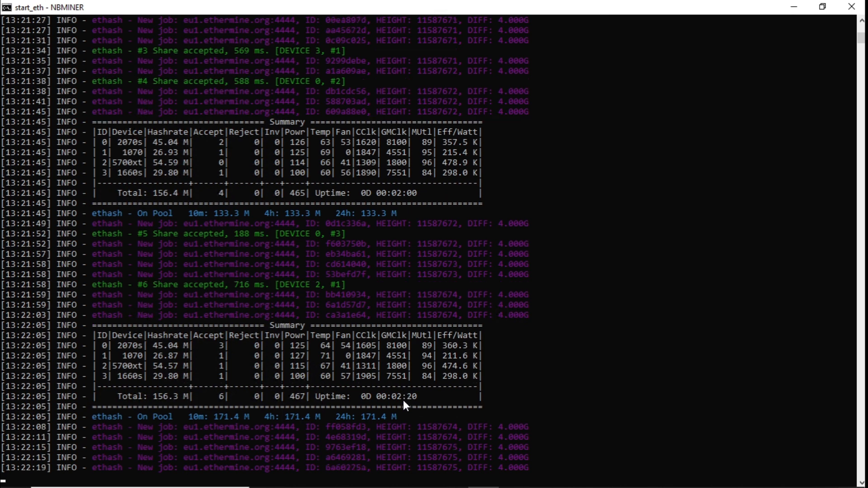
{"action": "scroll", "scroll_direction": "down", "scroll_amount": 3}
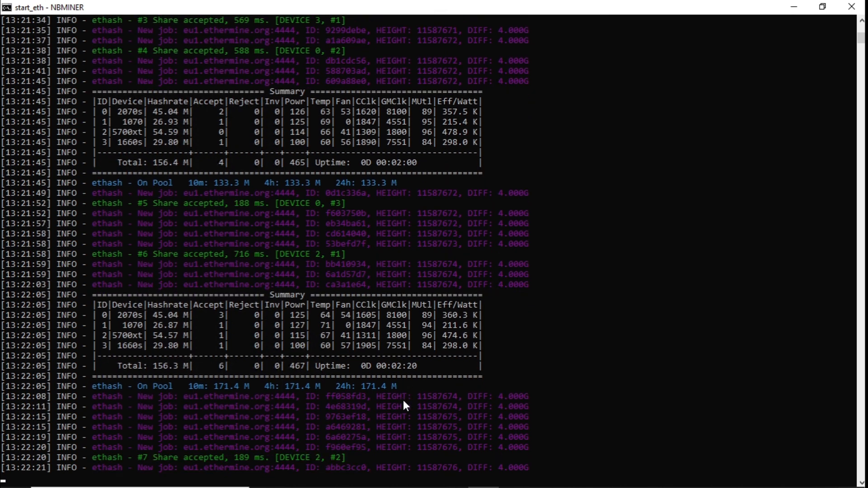
{"action": "scroll", "scroll_direction": "down", "scroll_amount": 3}
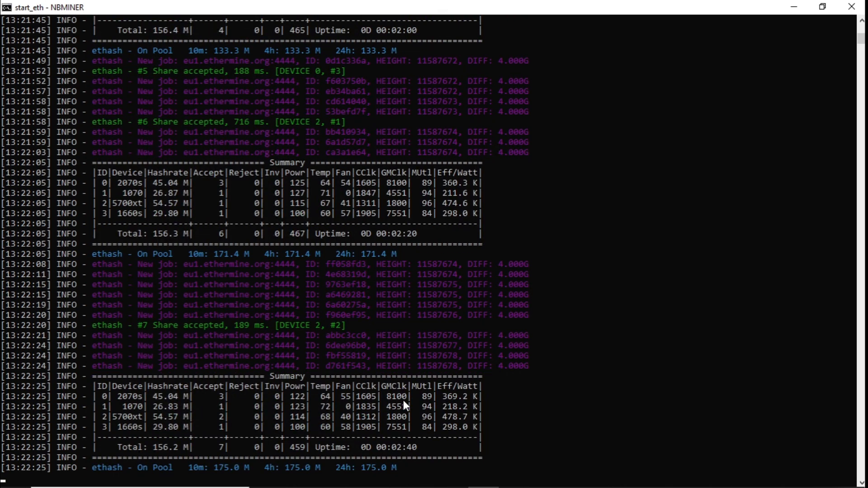
{"action": "scroll", "scroll_direction": "down", "scroll_amount": 3}
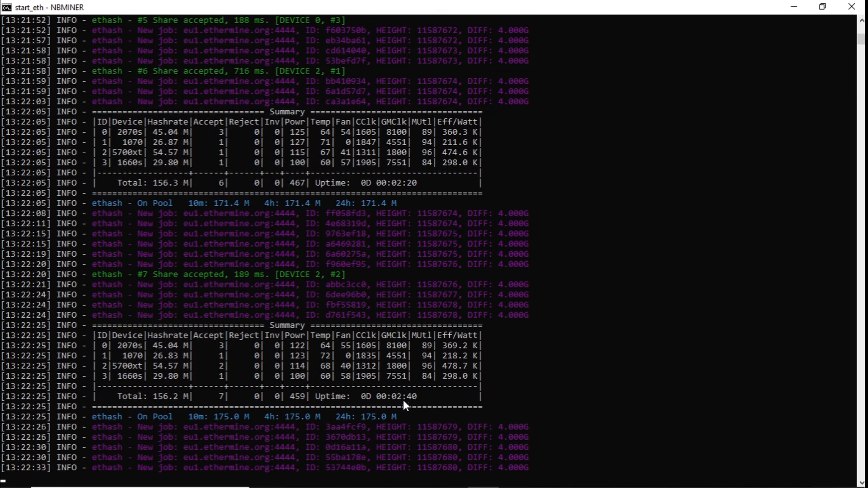
{"action": "scroll", "scroll_direction": "down", "scroll_amount": 3}
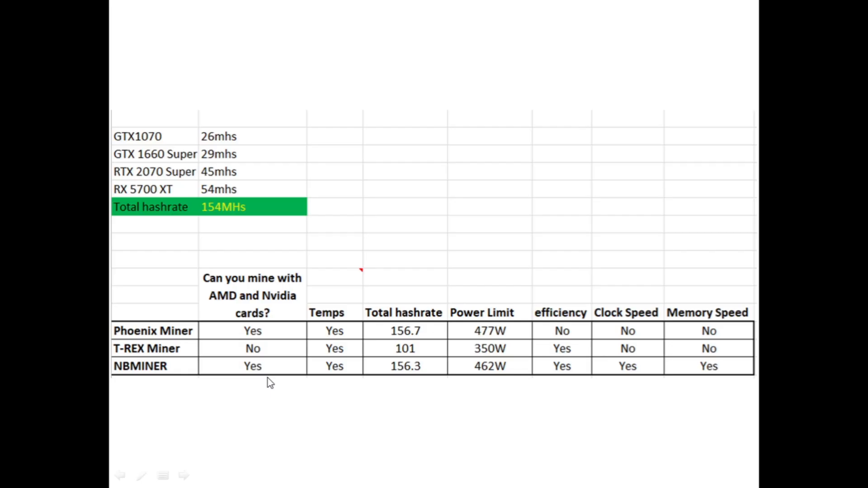
{"action": "mouse_move", "coordinate": [256, 388]}
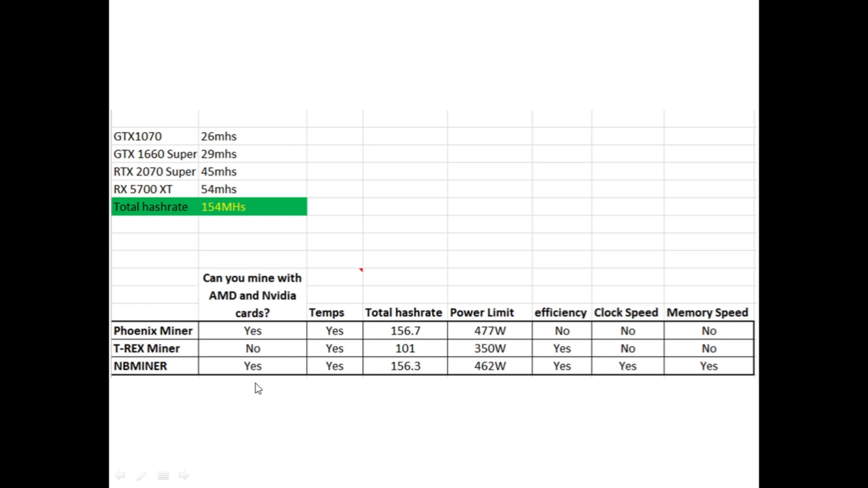
{"action": "mouse_move", "coordinate": [286, 390]}
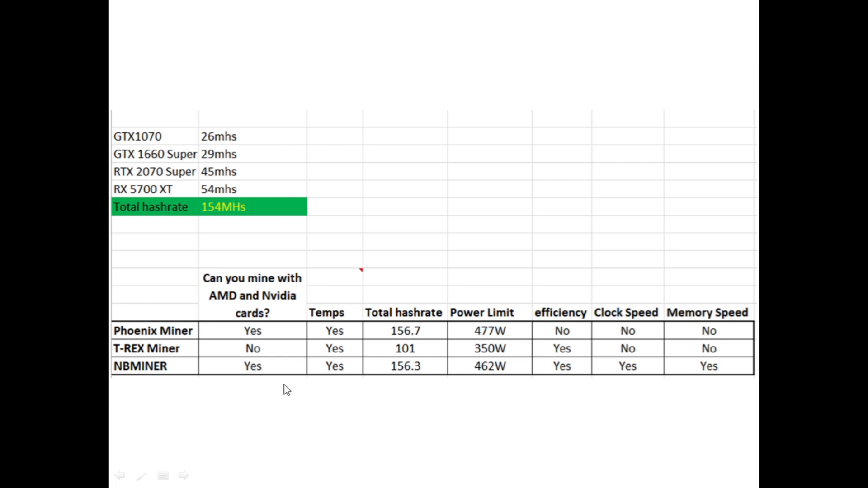
{"action": "mouse_move", "coordinate": [347, 382]}
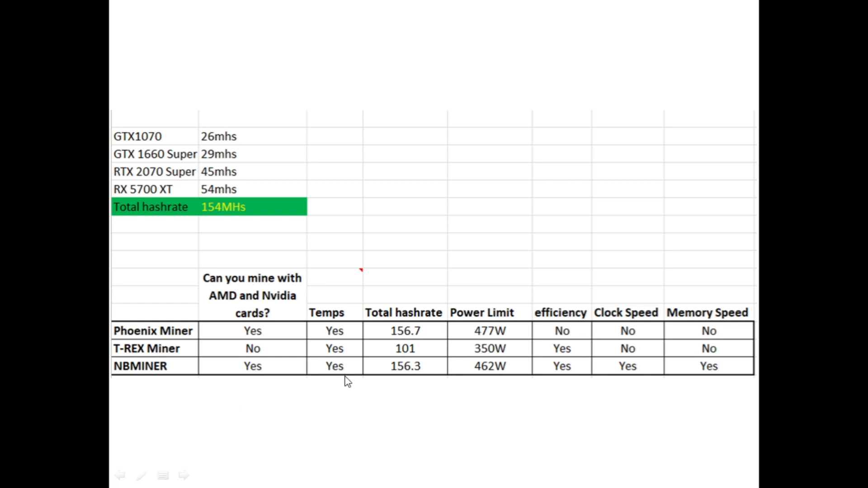
{"action": "mouse_move", "coordinate": [447, 387]}
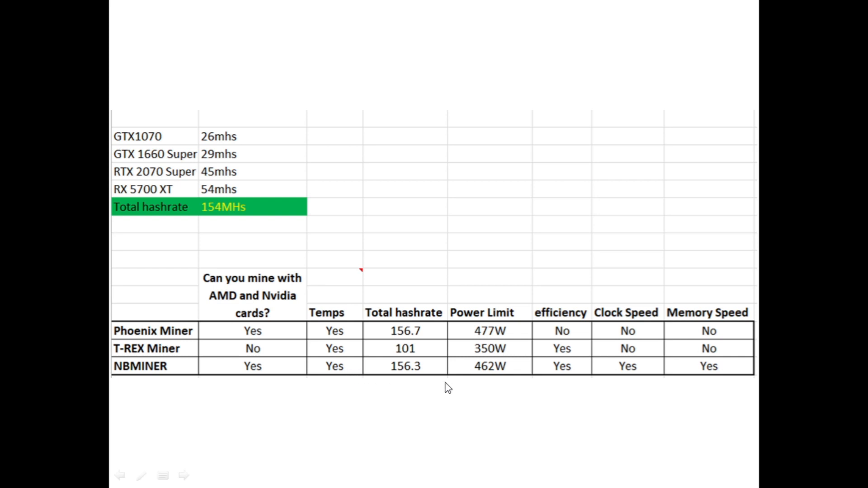
{"action": "mouse_move", "coordinate": [400, 387]}
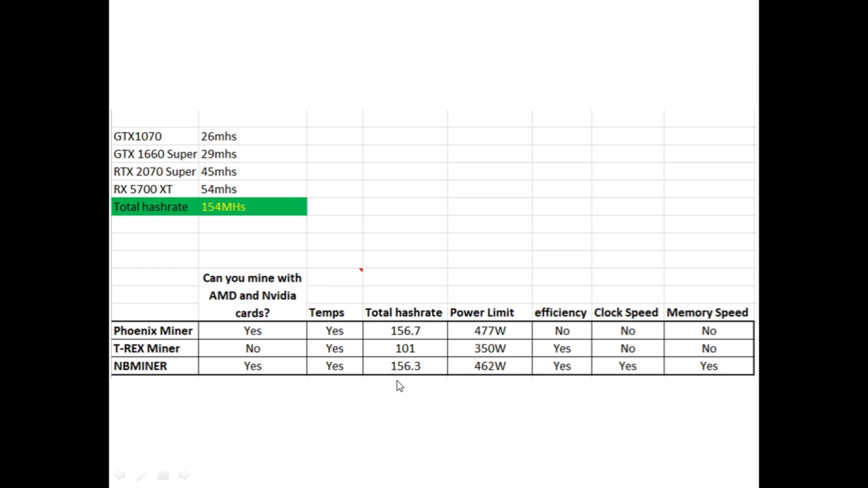
{"action": "mouse_move", "coordinate": [426, 380]}
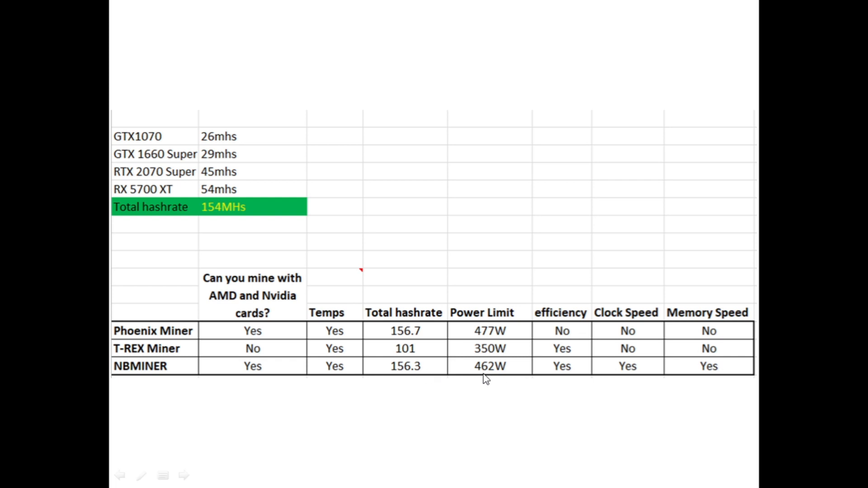
{"action": "mouse_move", "coordinate": [592, 392]}
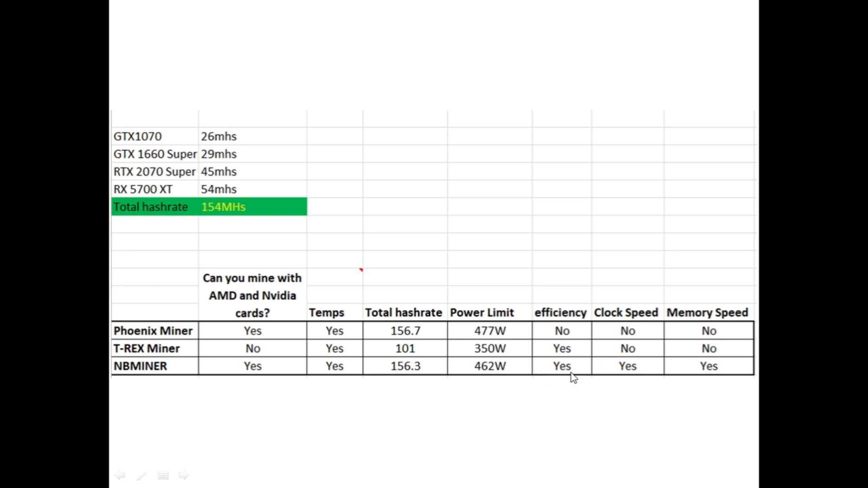
{"action": "mouse_move", "coordinate": [638, 384]}
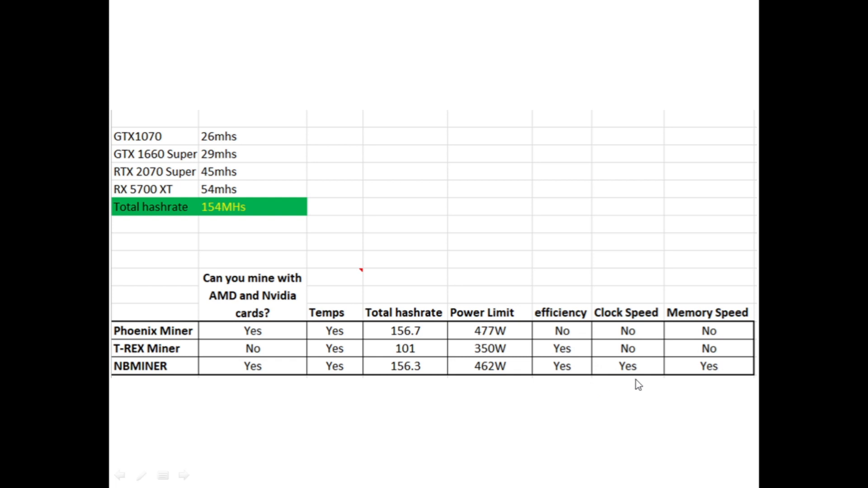
{"action": "mouse_move", "coordinate": [723, 380]}
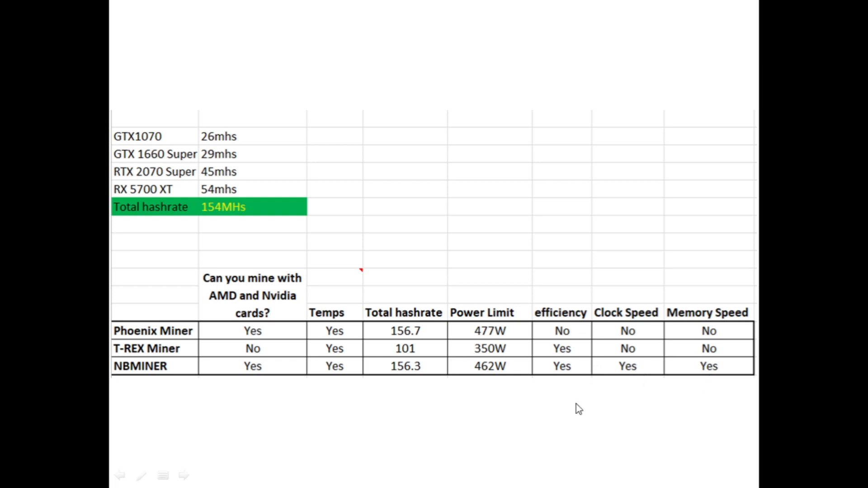
{"action": "mouse_move", "coordinate": [550, 409]}
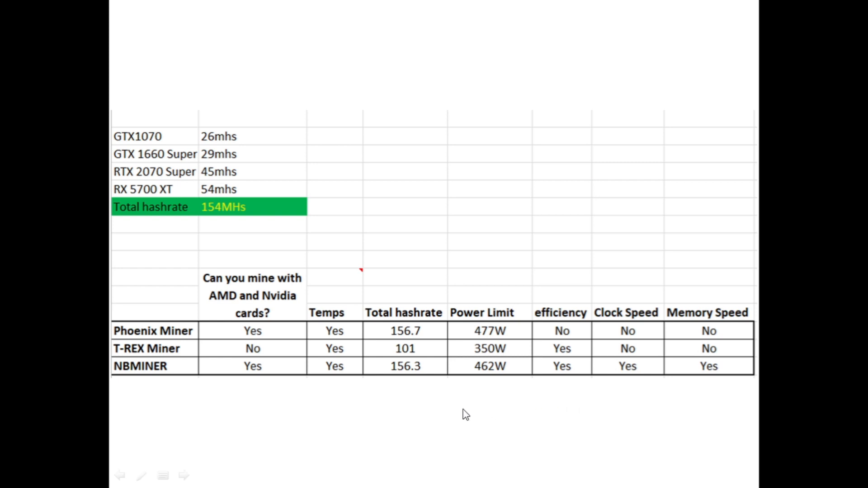
{"action": "mouse_move", "coordinate": [380, 410]}
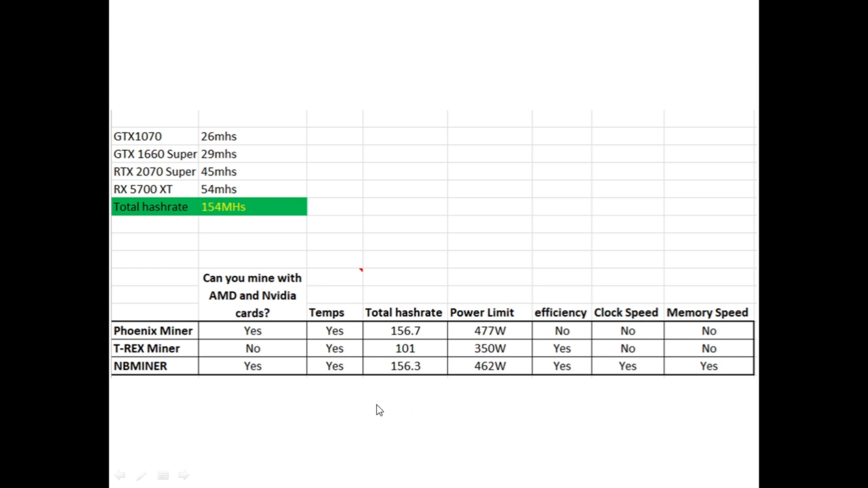
{"action": "mouse_move", "coordinate": [388, 410]}
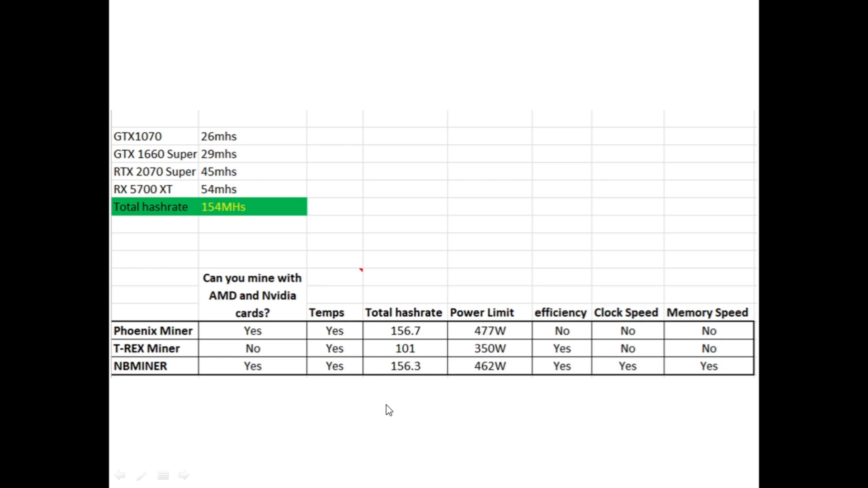